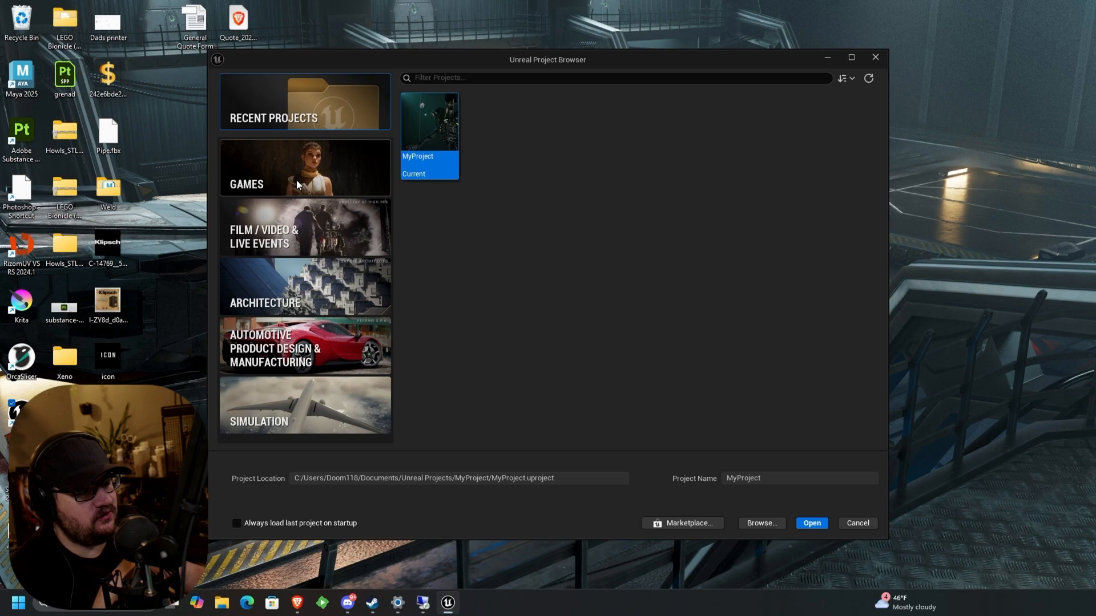
# Create a new blank Games project, MyProject2, from the Unreal Project Browser
pyautogui.click(304, 167)
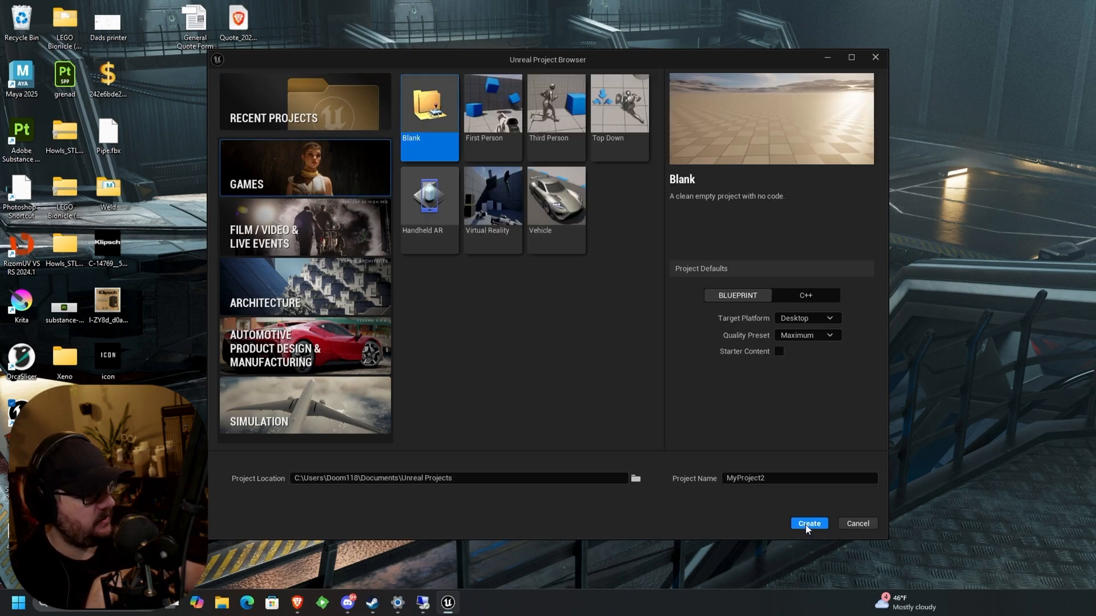
pyautogui.click(808, 523)
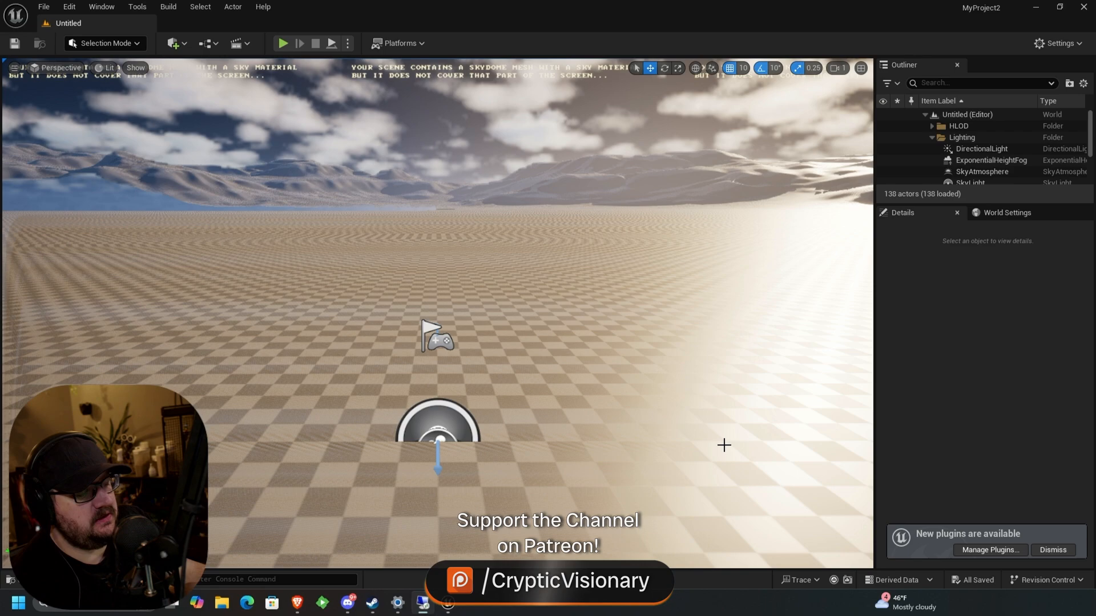
pyautogui.moveTo(455, 498)
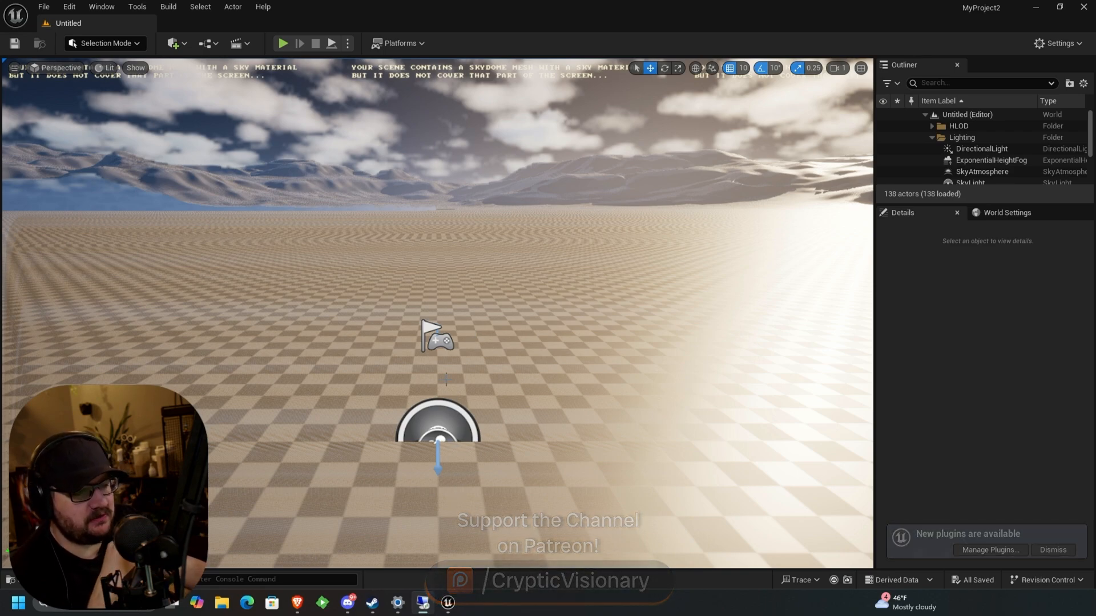
# Replace the default level with a new Basic level of floor, lighting and sky
pyautogui.click(1051, 550)
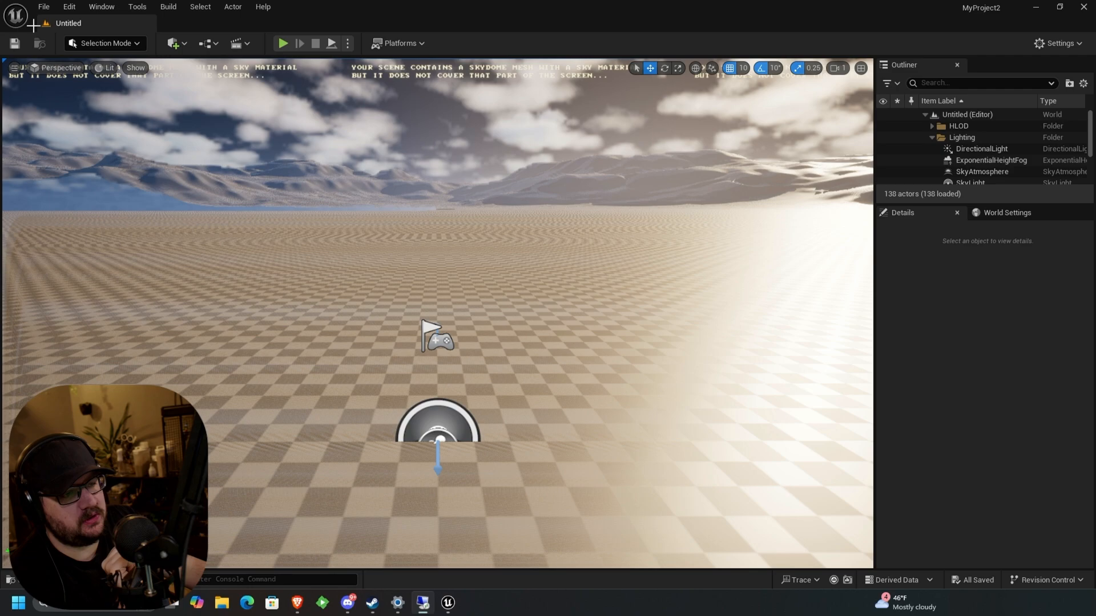
pyautogui.click(43, 6)
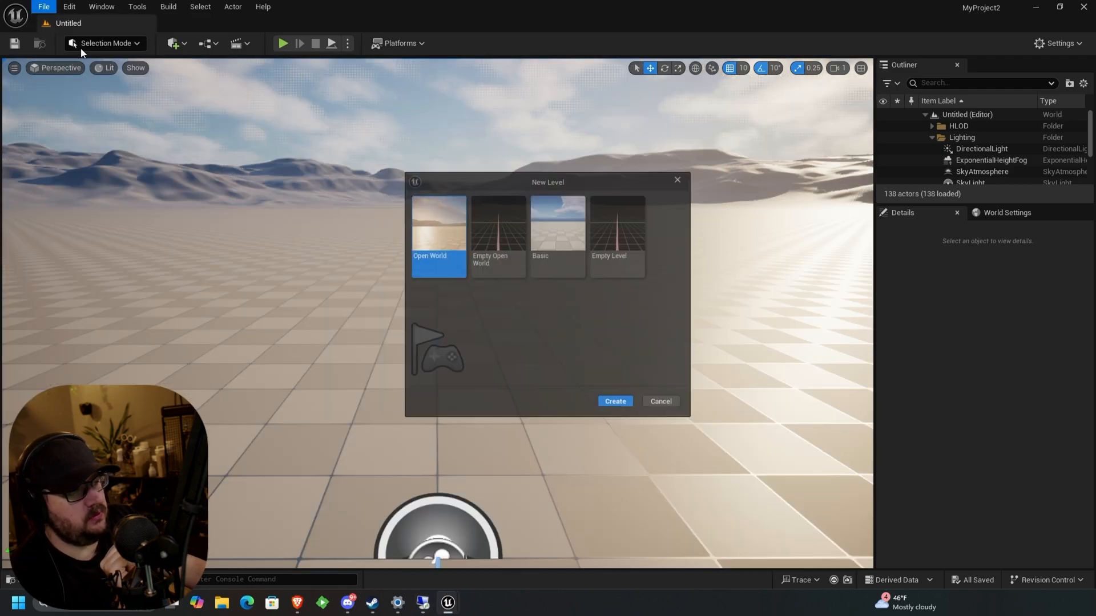
pyautogui.click(614, 401)
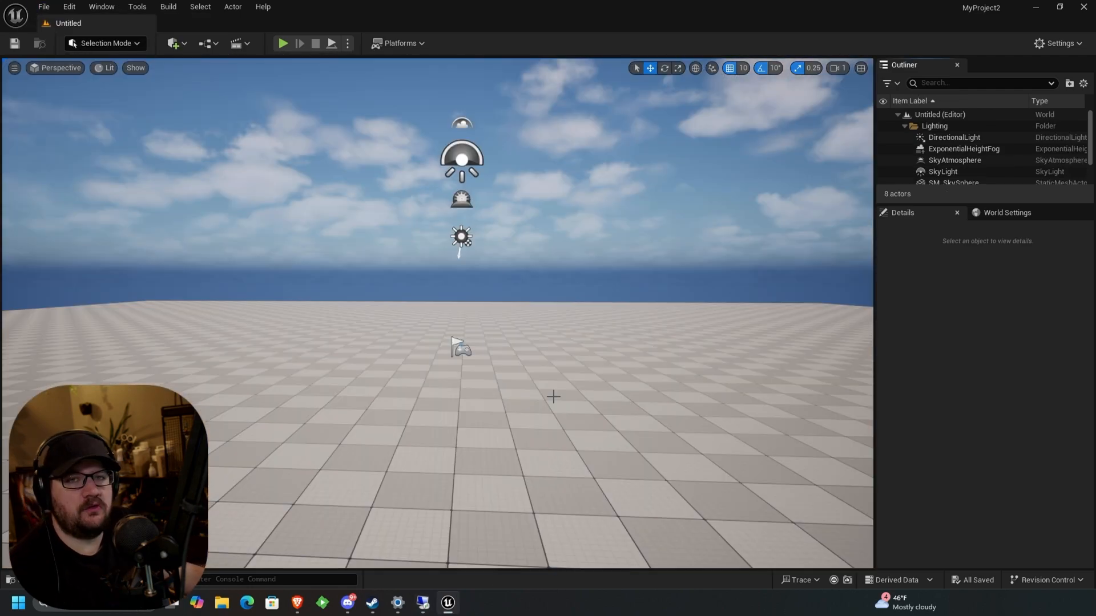
pyautogui.moveTo(542, 412)
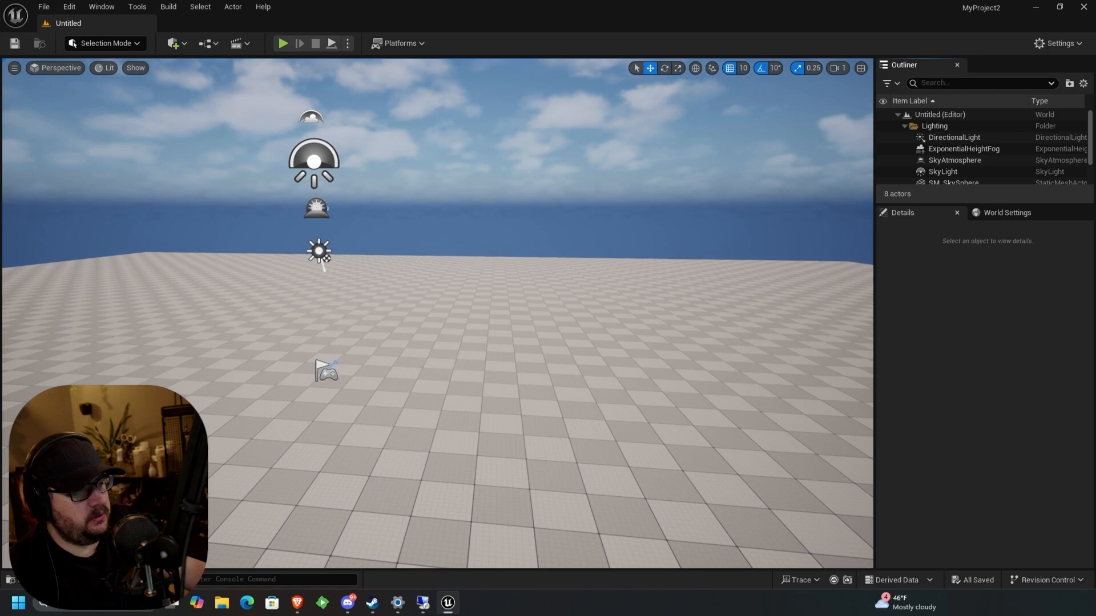
pyautogui.click(43, 7)
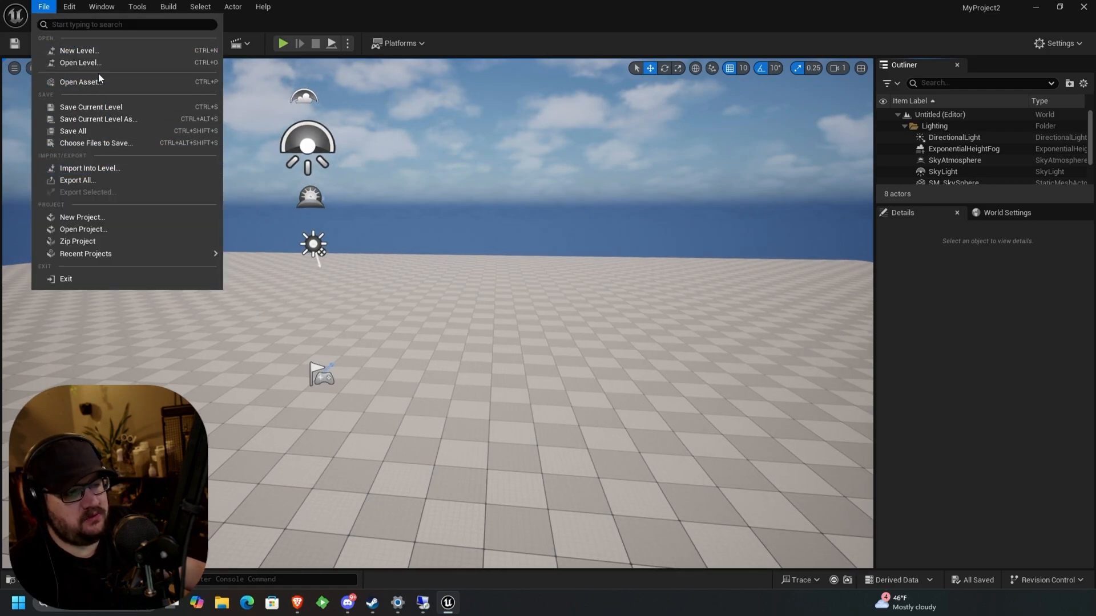
pyautogui.click(78, 50)
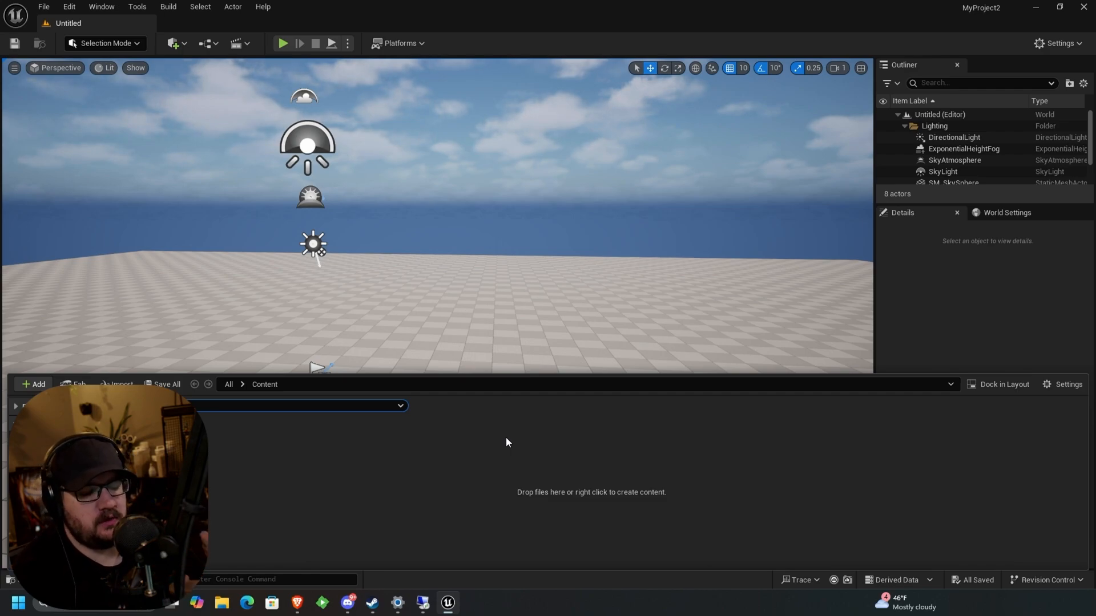
pyautogui.moveTo(237, 452)
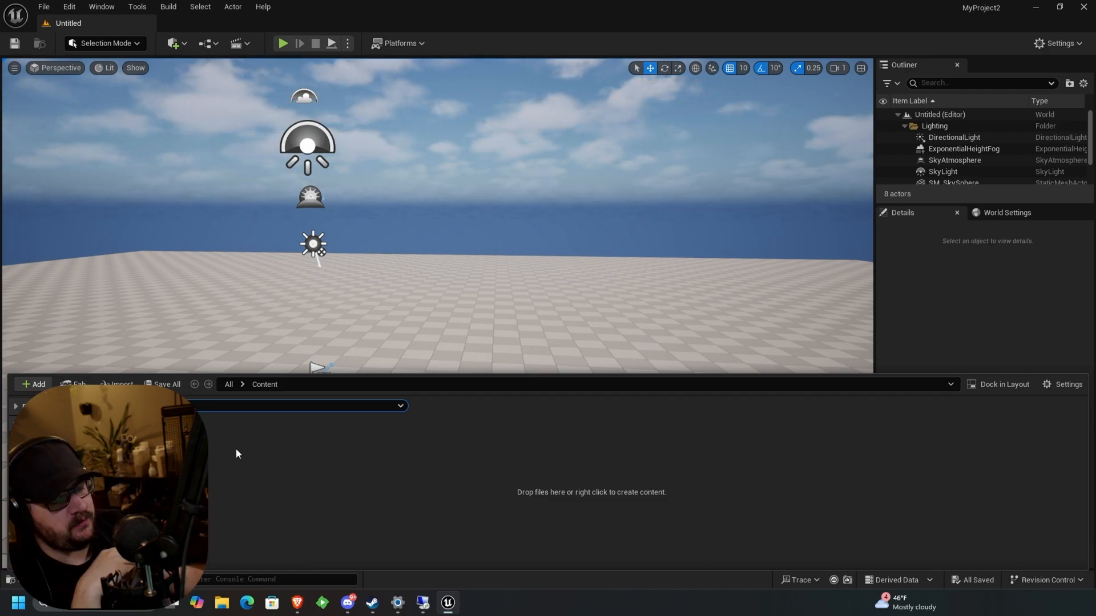
# Choose BD-1_Substance_Export_to_Unreal.fbx from the Content Drawer's Import dialog
pyautogui.click(118, 384)
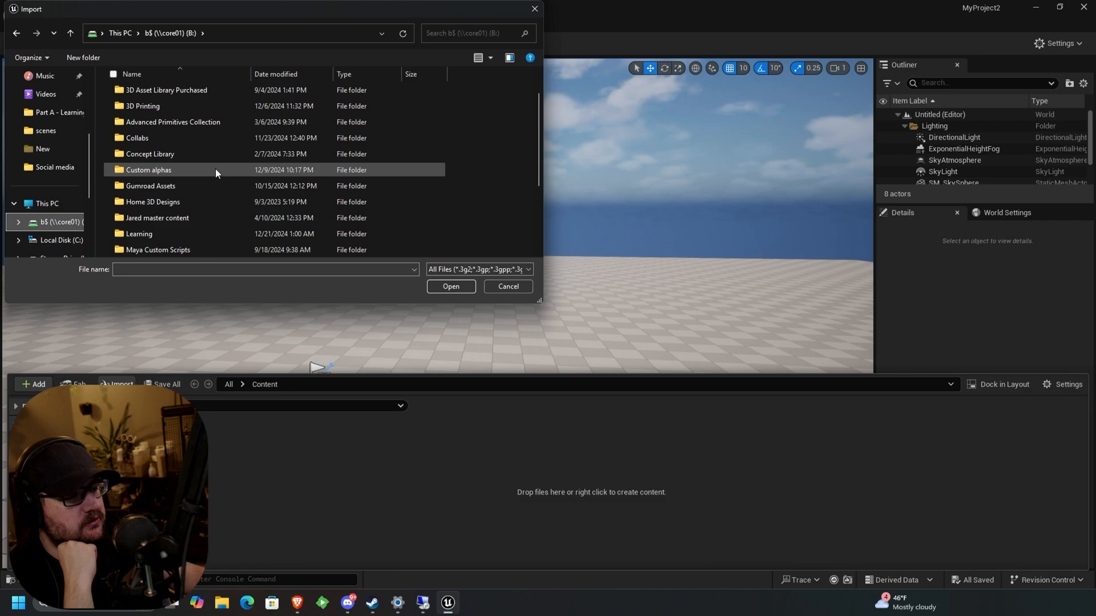
pyautogui.scroll(-3)
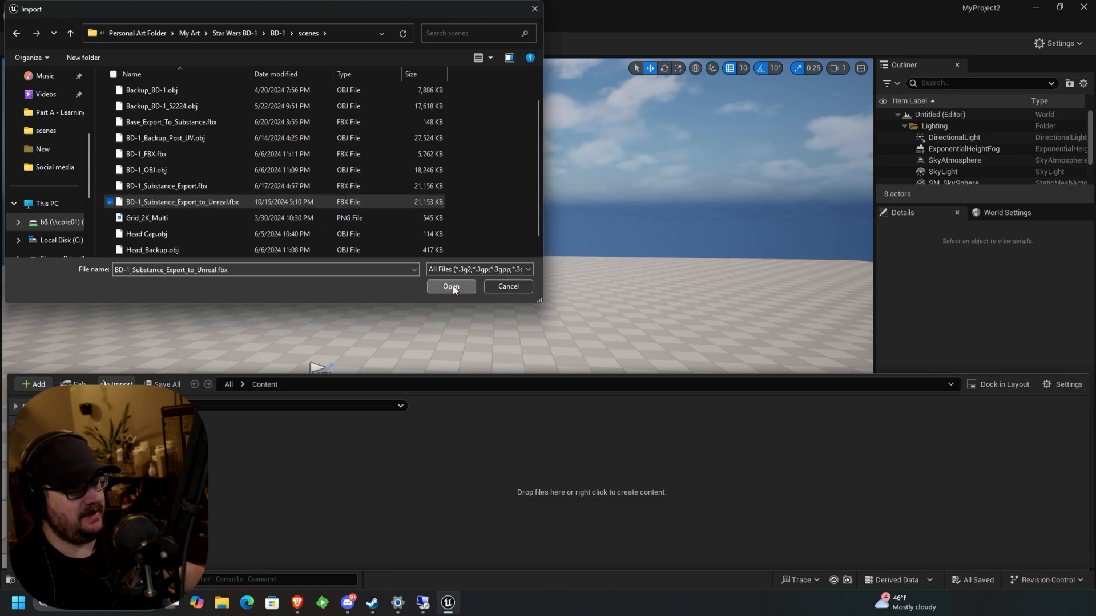
pyautogui.click(451, 286)
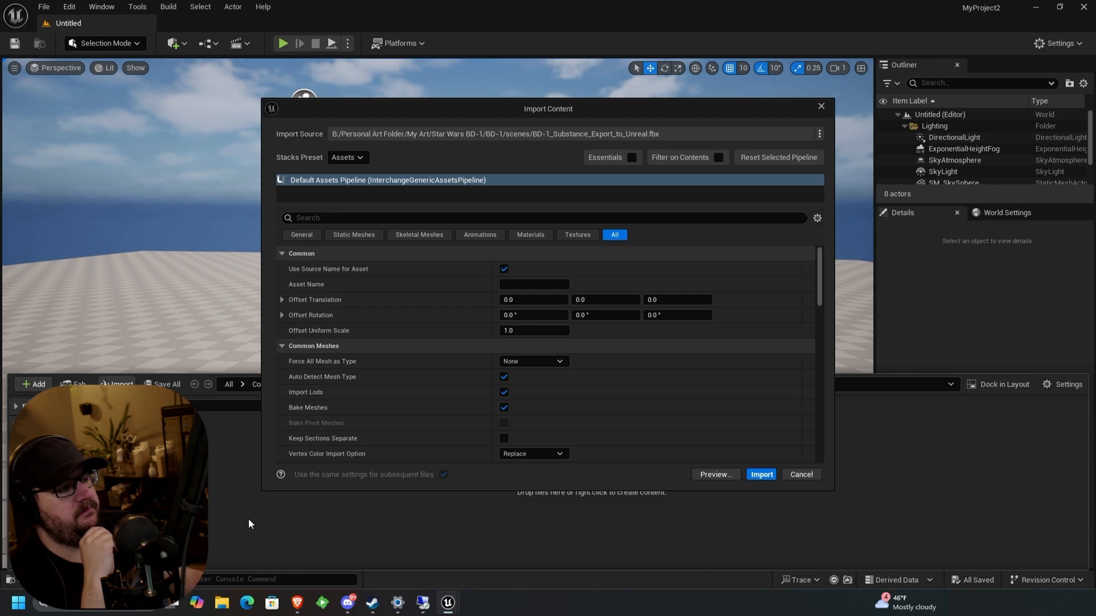
# Import the BD-1 FBX with default settings, keeping Materials, Textures and Import UDIMs ticked
pyautogui.scroll(-3)
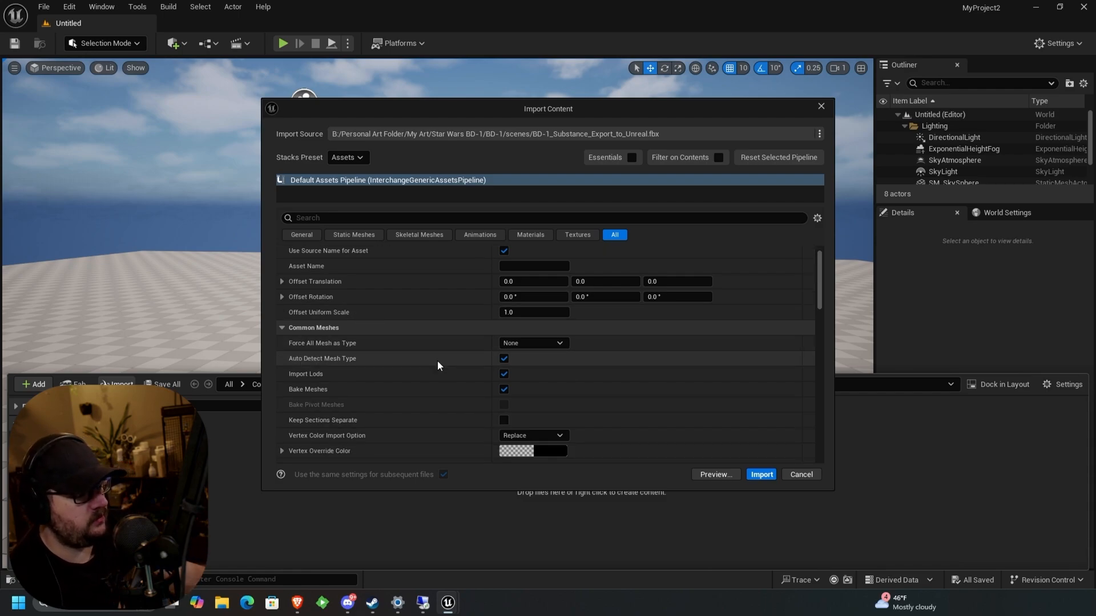
pyautogui.scroll(-3)
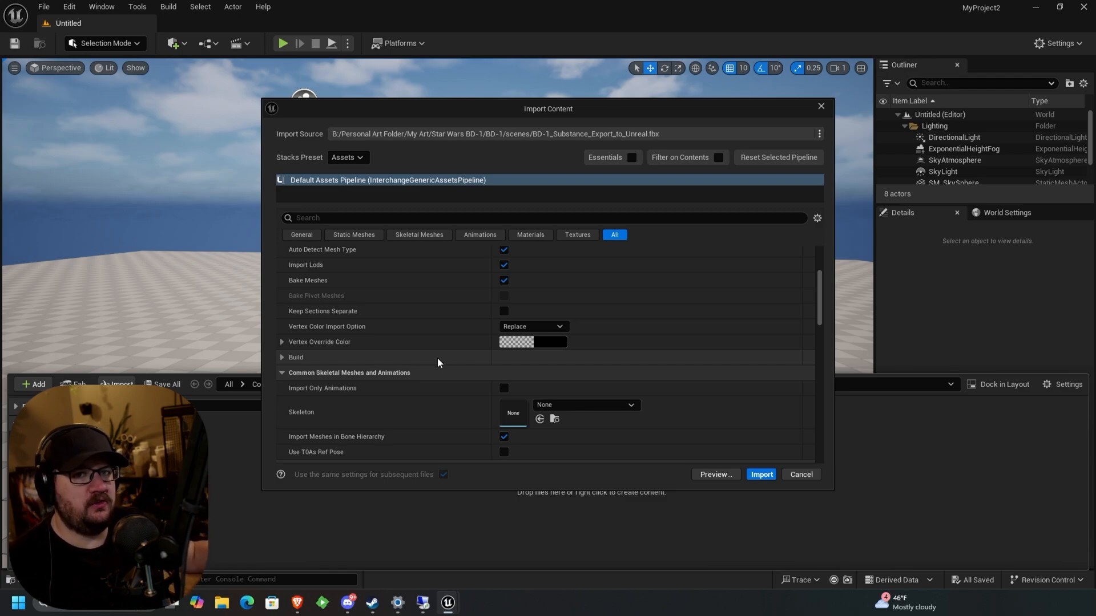
pyautogui.scroll(-3)
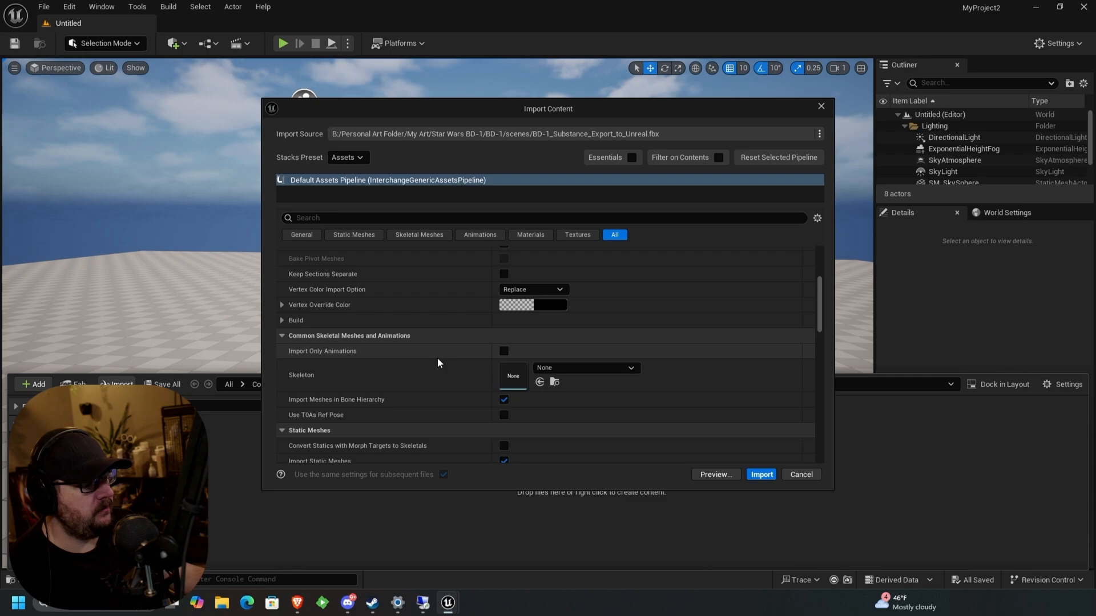
pyautogui.scroll(-3)
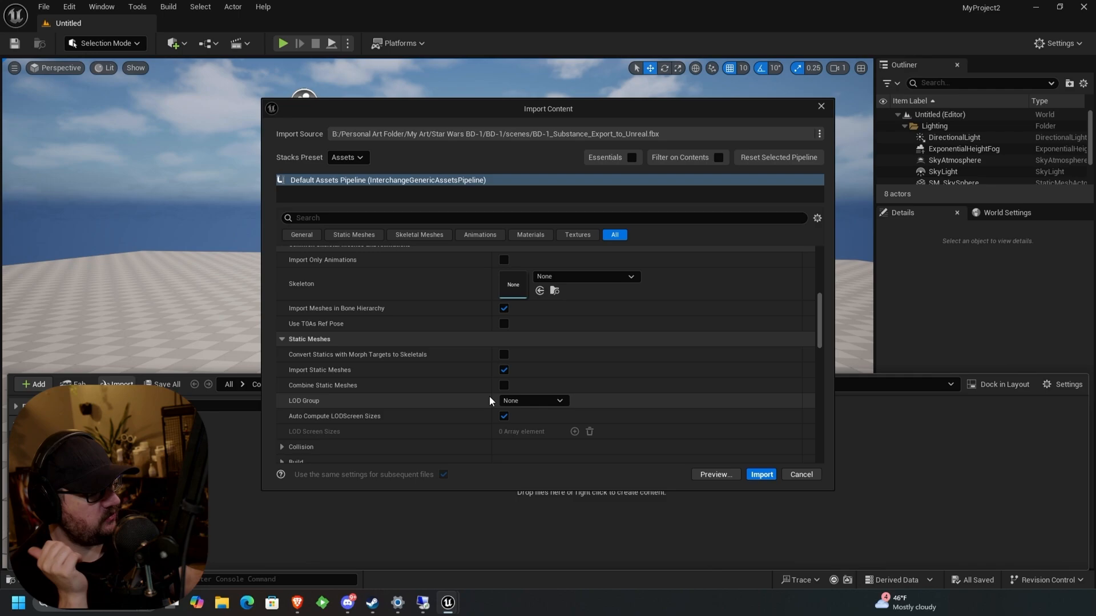
pyautogui.scroll(-3)
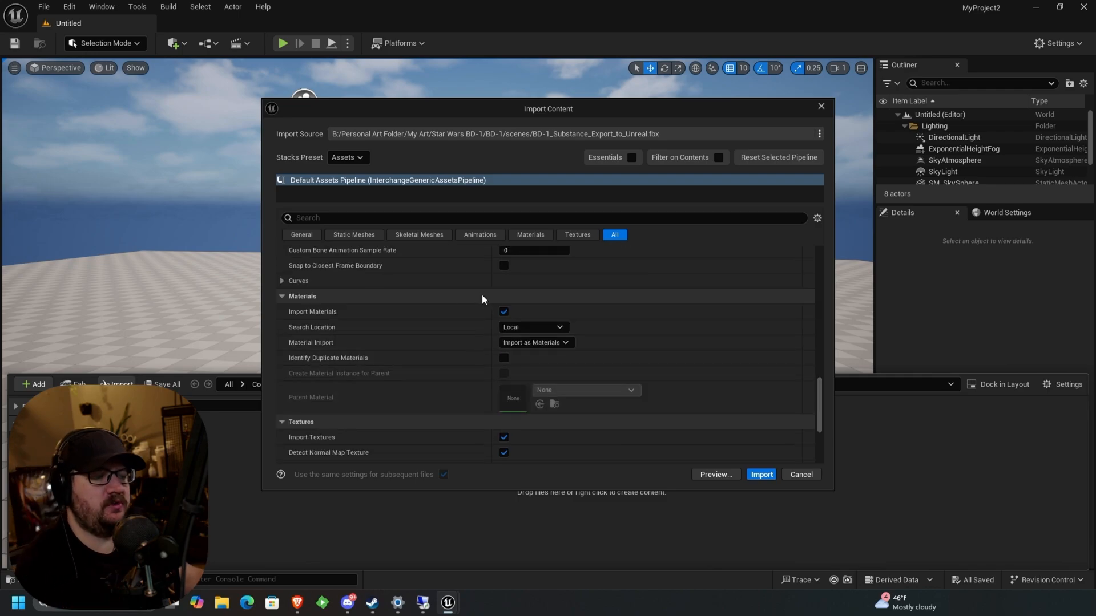
pyautogui.scroll(-3)
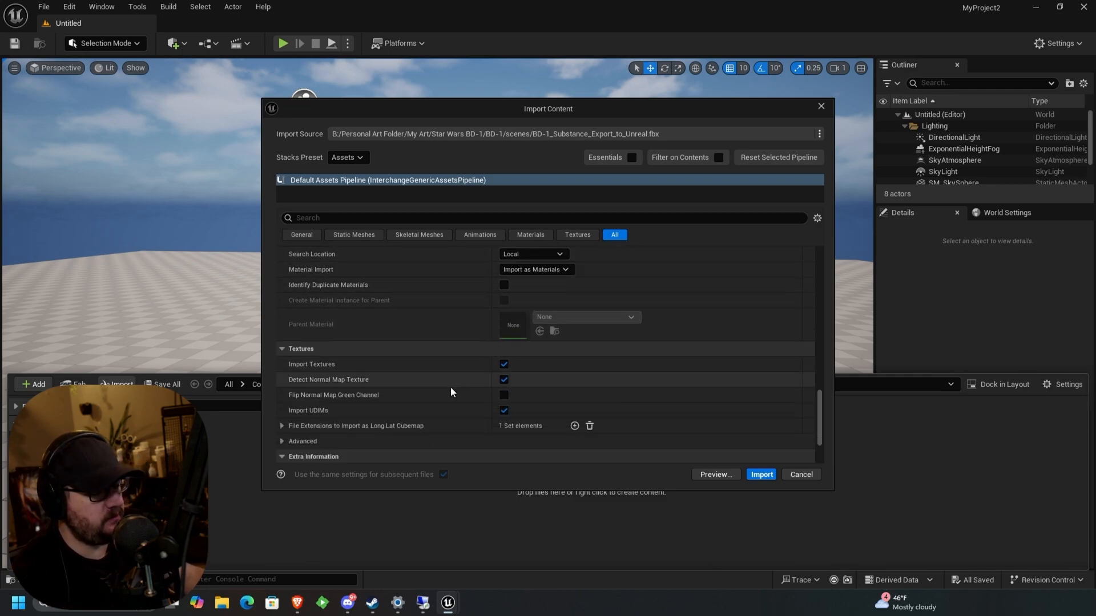
pyautogui.click(304, 234)
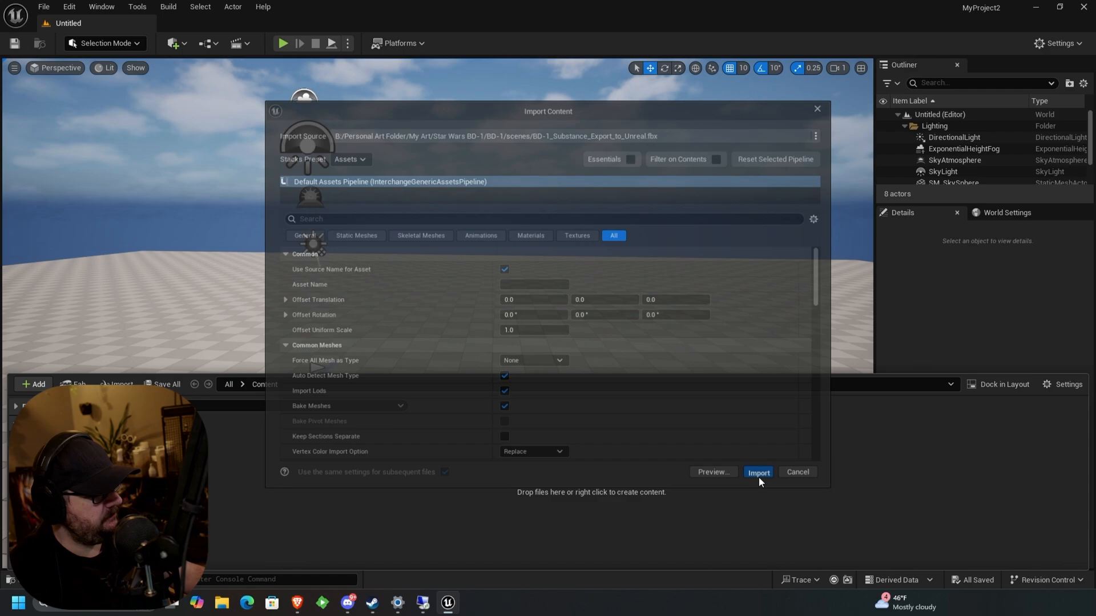
# Select the imported BD-1 static mesh actor and frame it in the viewport
pyautogui.click(757, 472)
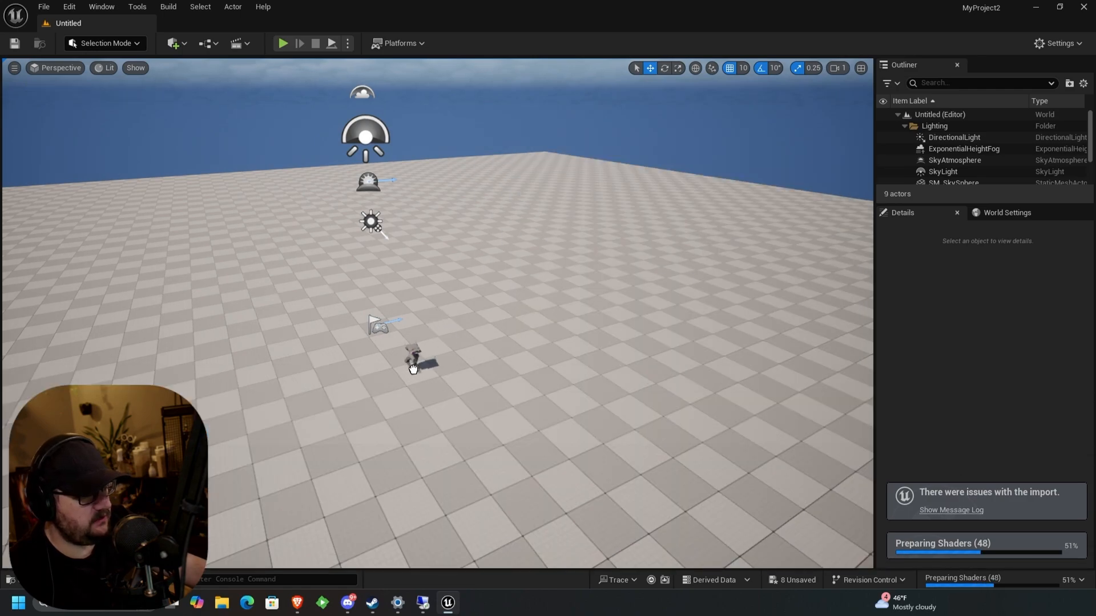
pyautogui.click(412, 360)
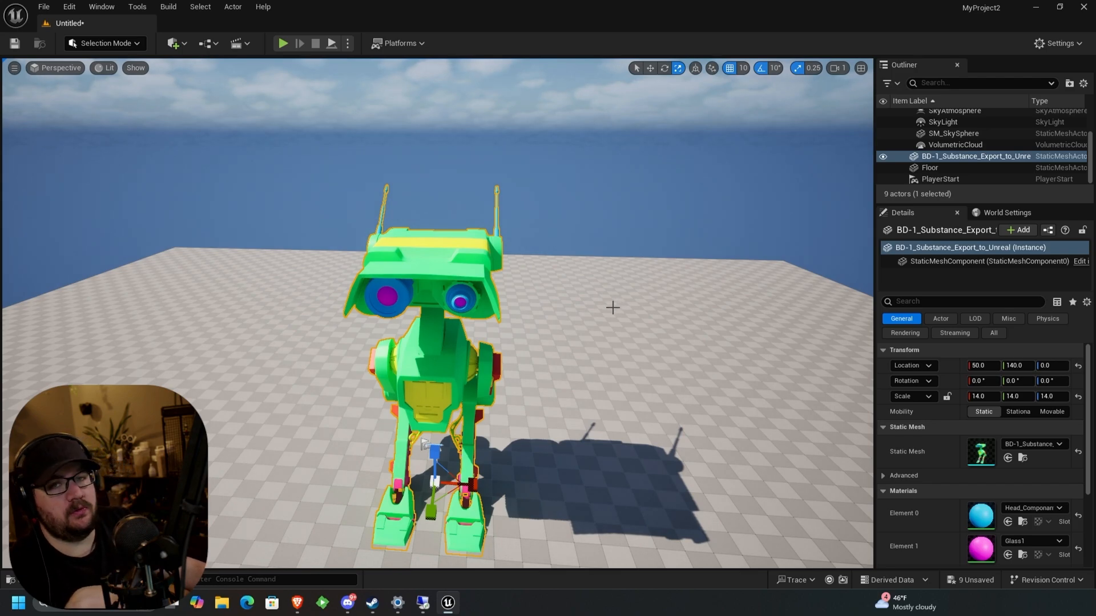
pyautogui.moveTo(560, 348)
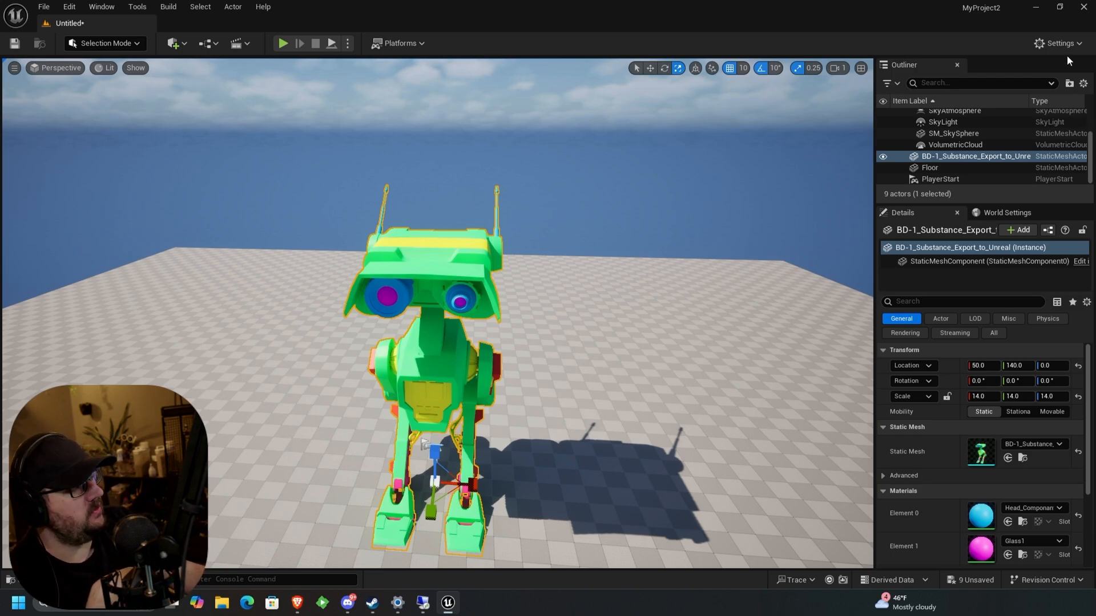
# Enable virtual texture support in Project Settings via the 'Virtual' search, then close the window
pyautogui.click(1059, 43)
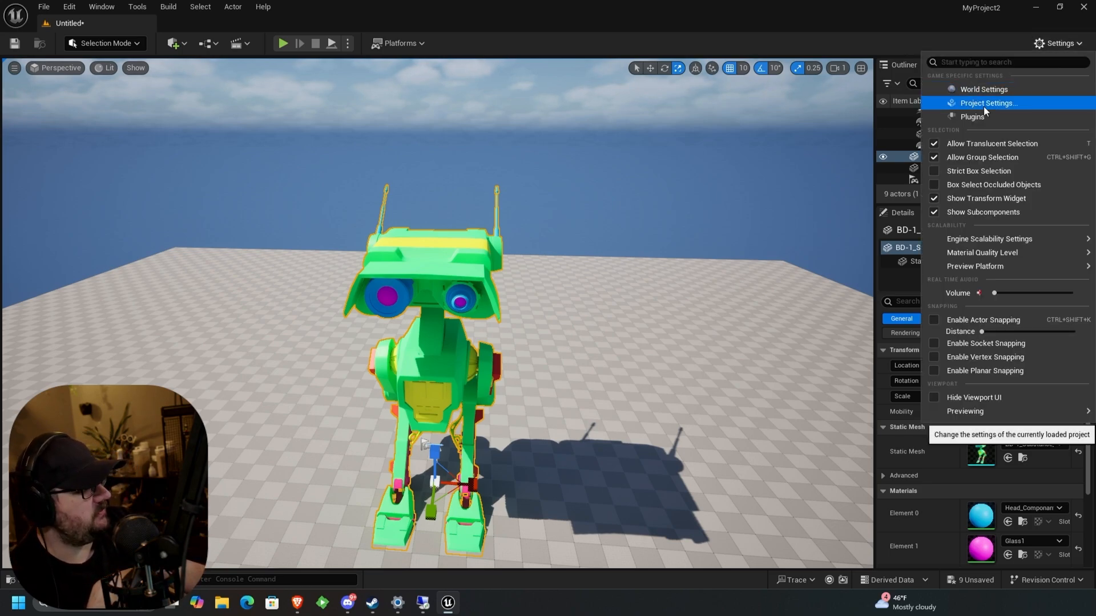
pyautogui.click(987, 103)
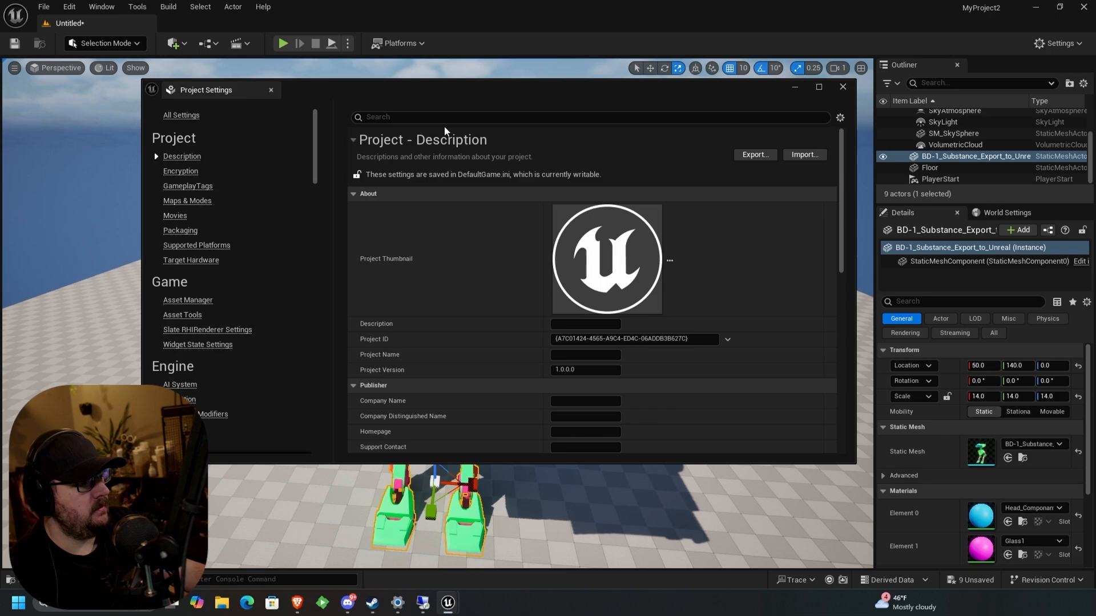
pyautogui.write('Virtu')
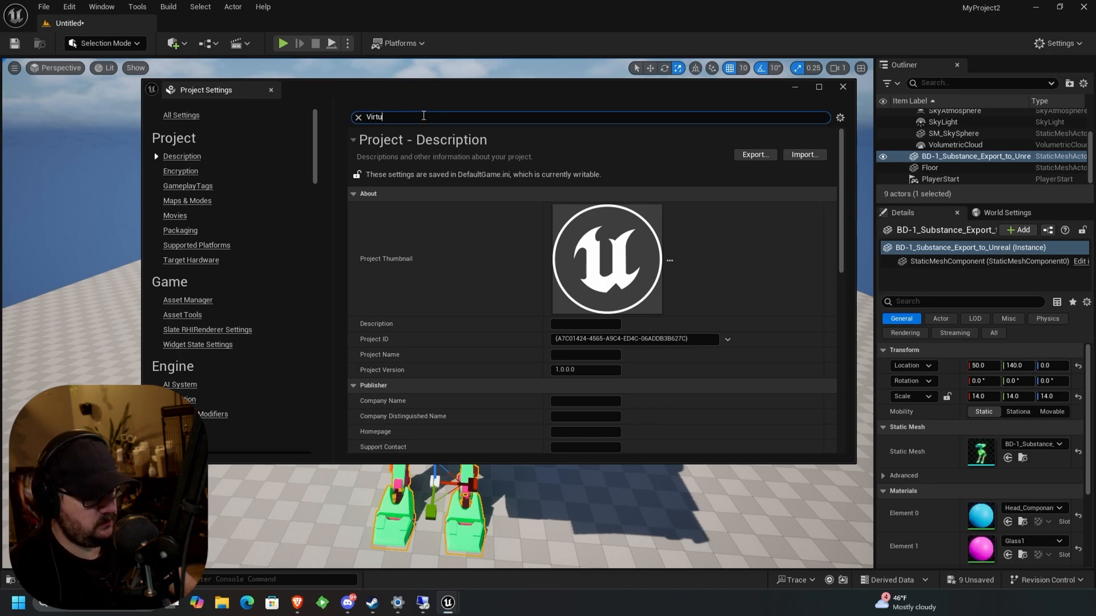
pyautogui.write('al')
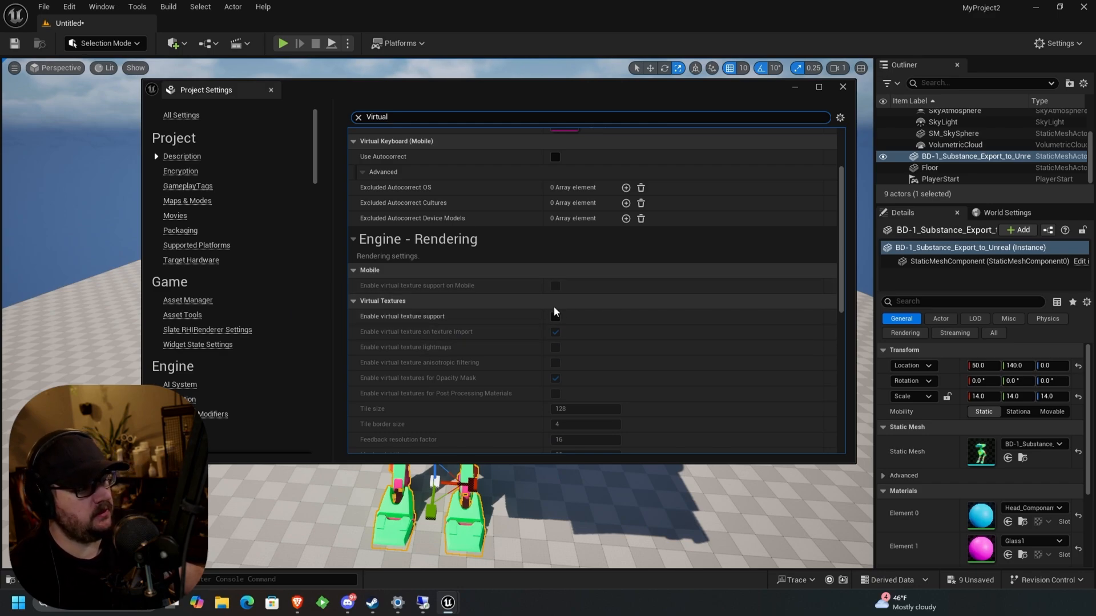
pyautogui.click(555, 316)
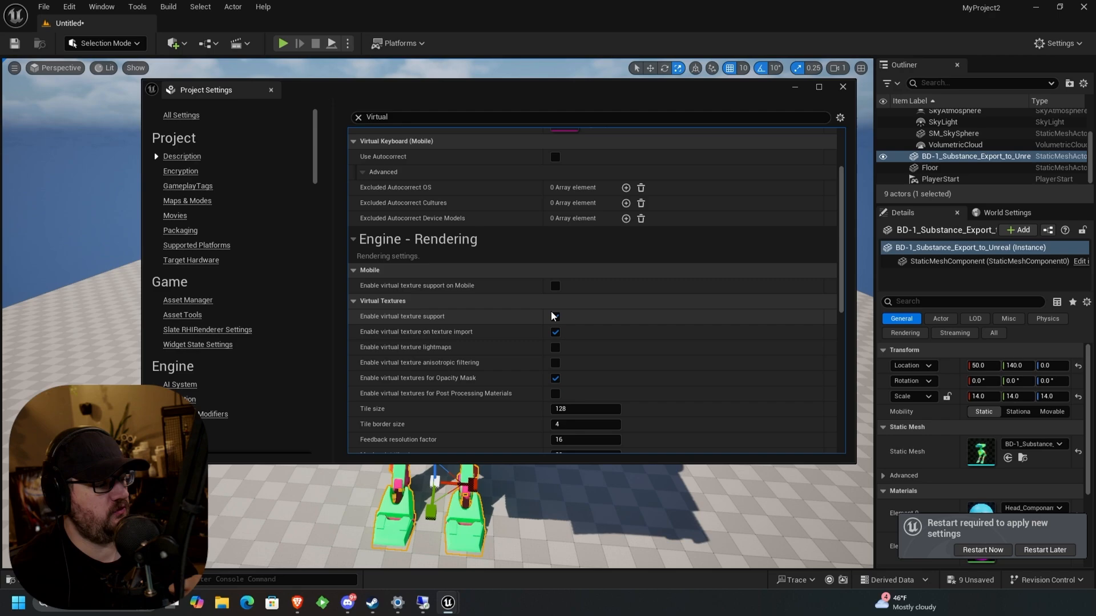
pyautogui.click(555, 316)
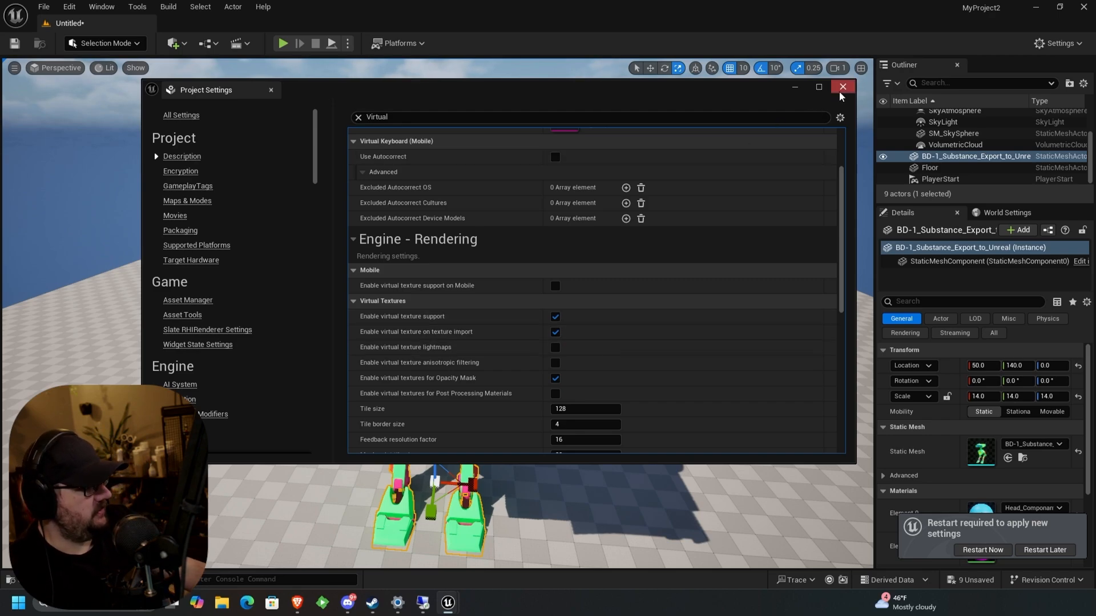
# Save the level as BD-1, restart the editor and save all modified assets
pyautogui.click(68, 6)
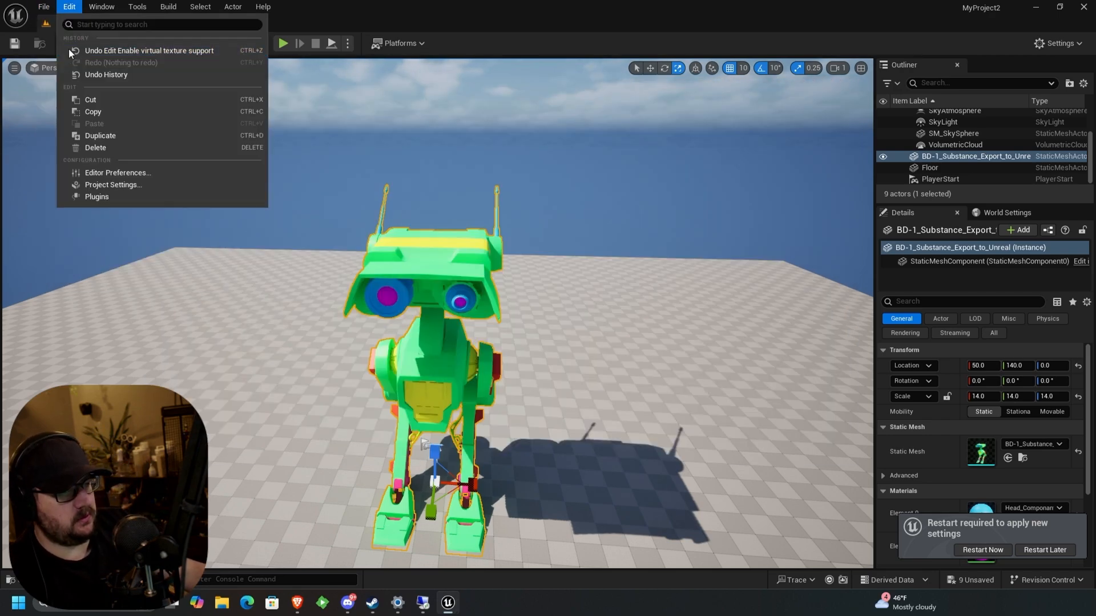
pyautogui.click(43, 6)
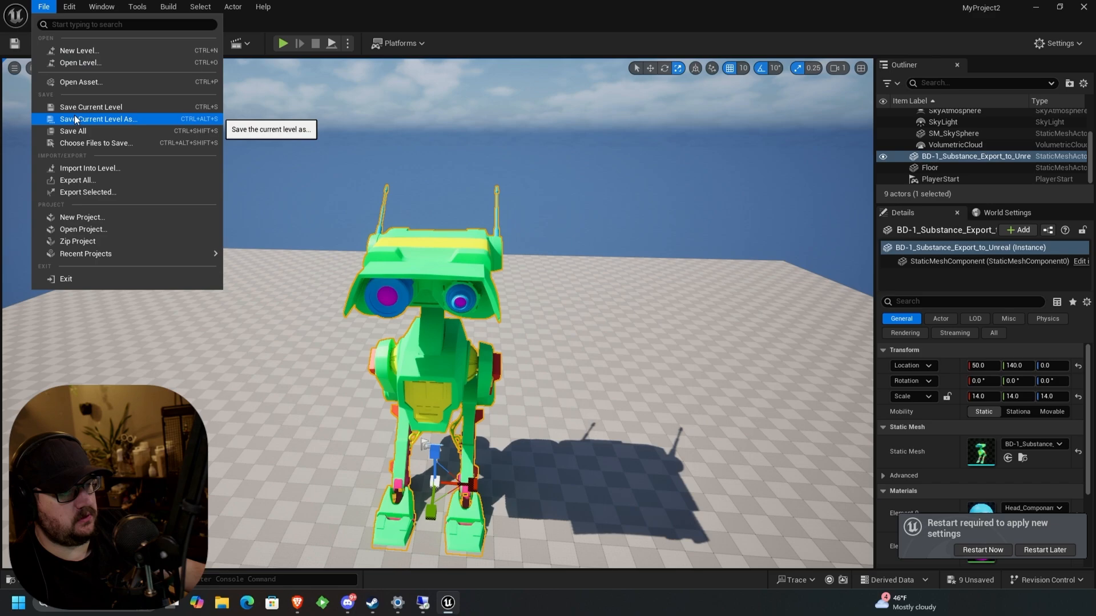
pyautogui.click(100, 119)
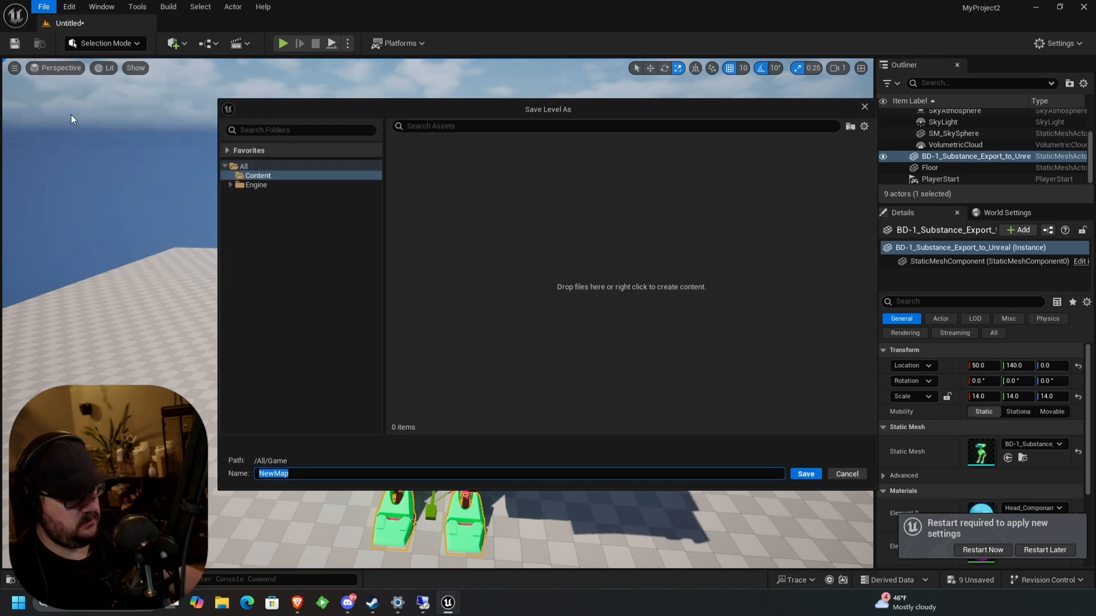
pyautogui.click(804, 473)
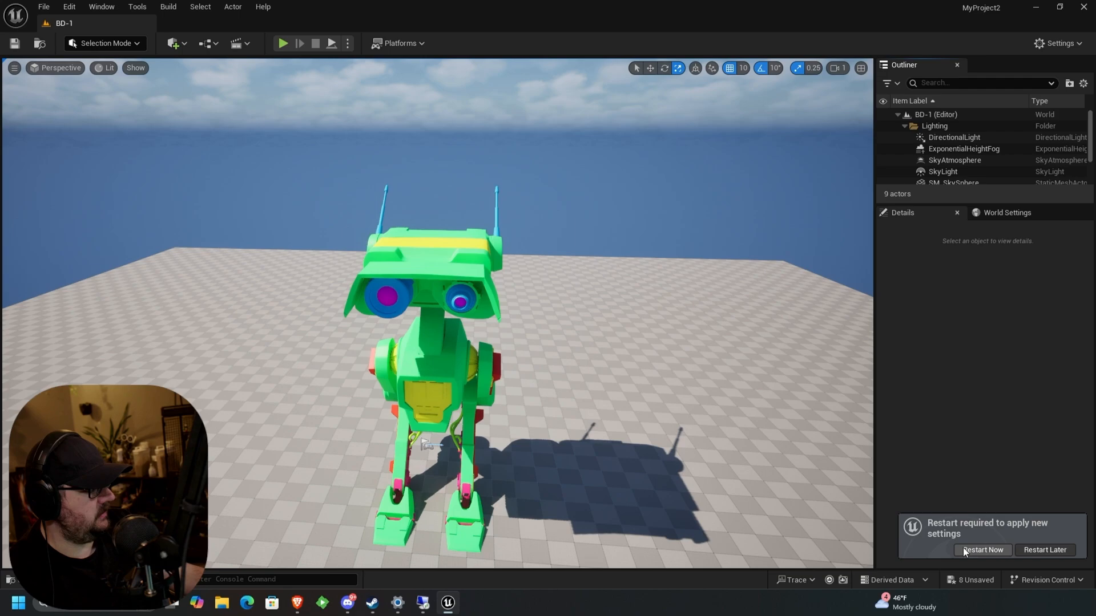
pyautogui.click(981, 550)
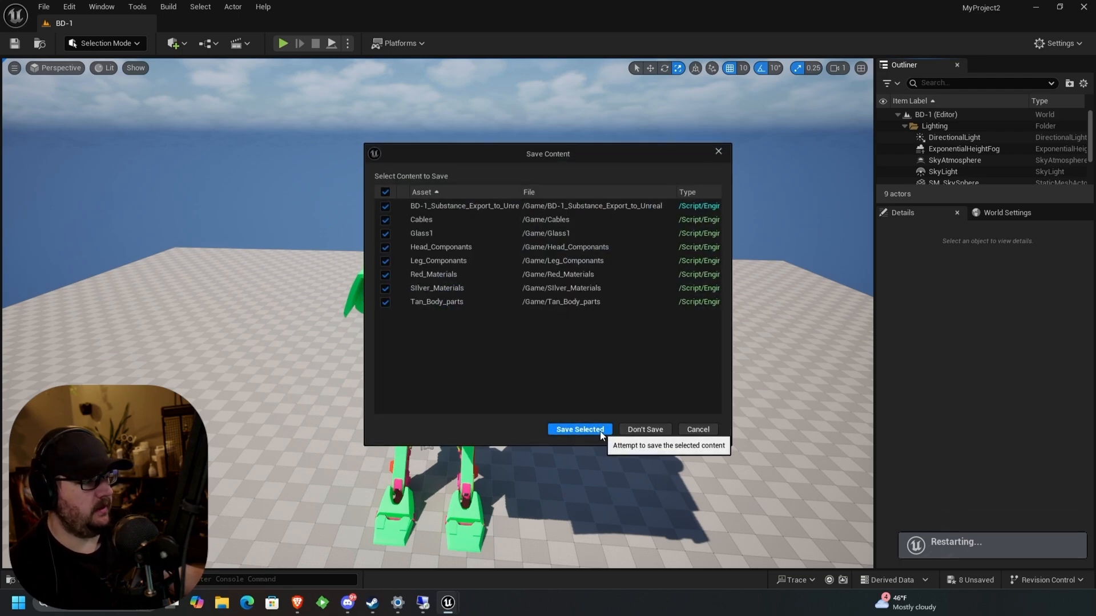
pyautogui.click(579, 430)
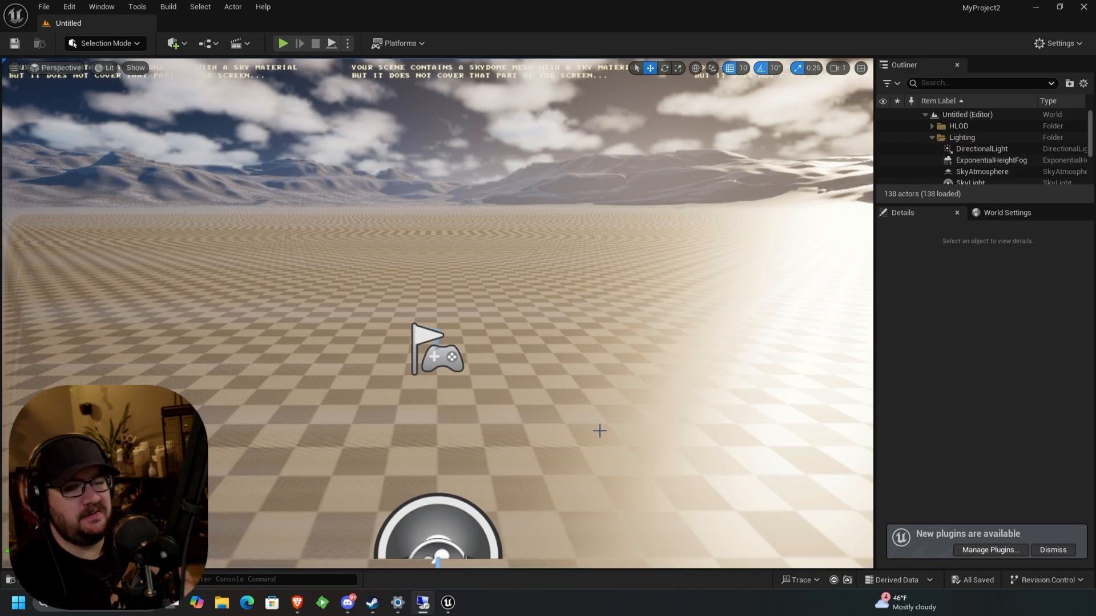
pyautogui.moveTo(587, 405)
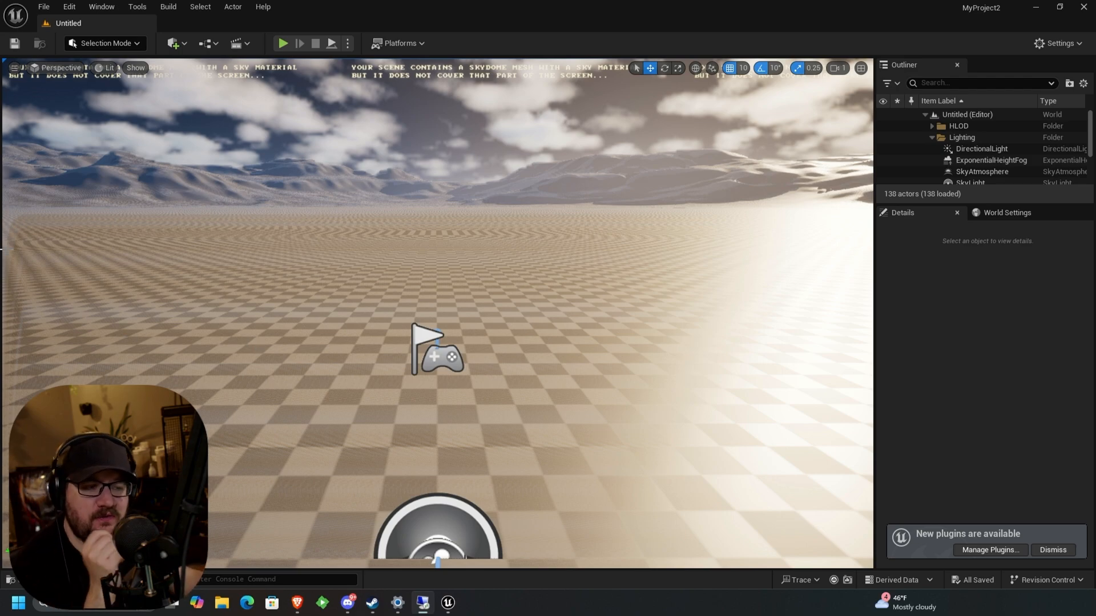
# Reopen the saved BD-1 level from the Content folder
pyautogui.click(43, 6)
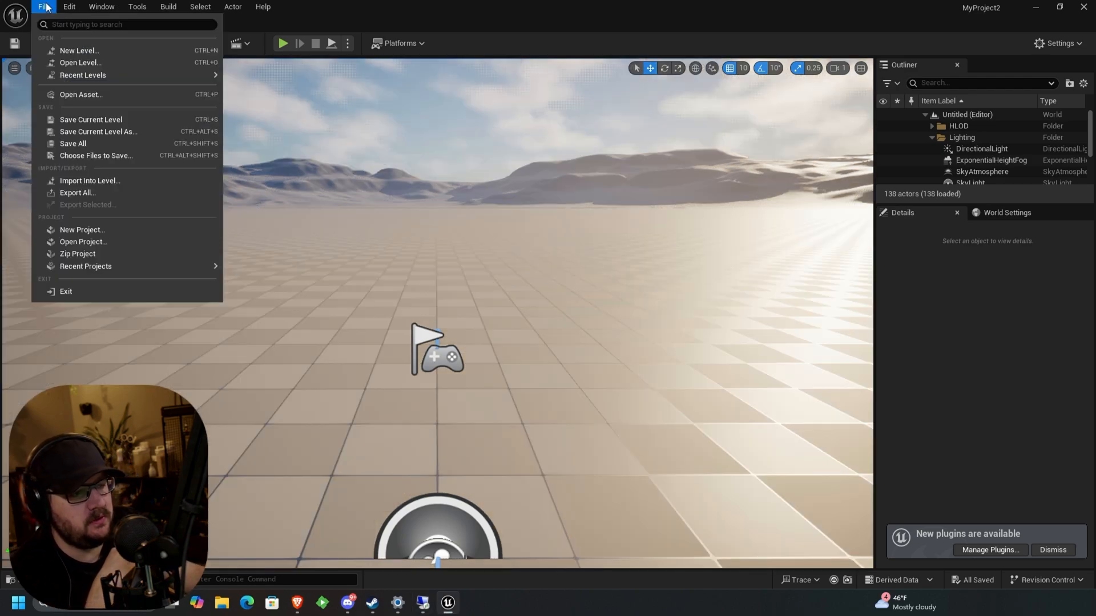
pyautogui.click(80, 62)
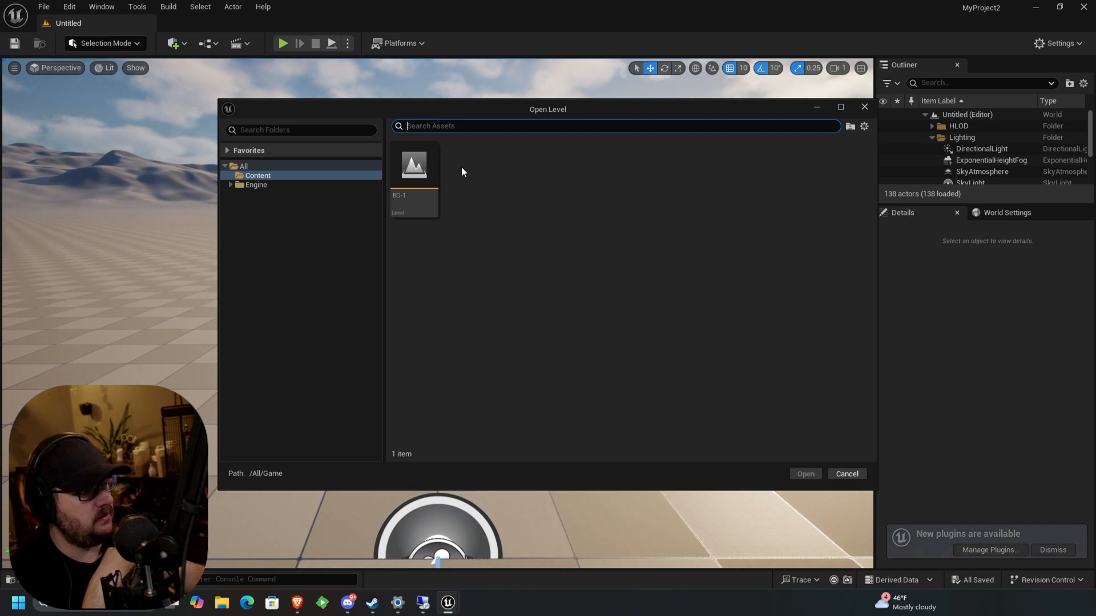
pyautogui.doubleClick(412, 166)
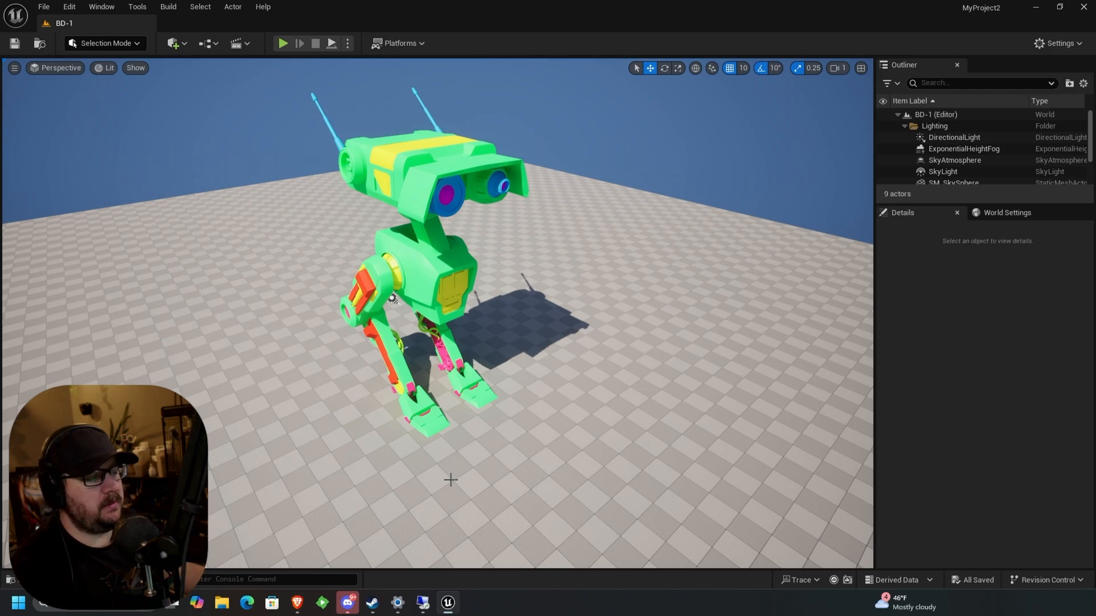
pyautogui.click(952, 183)
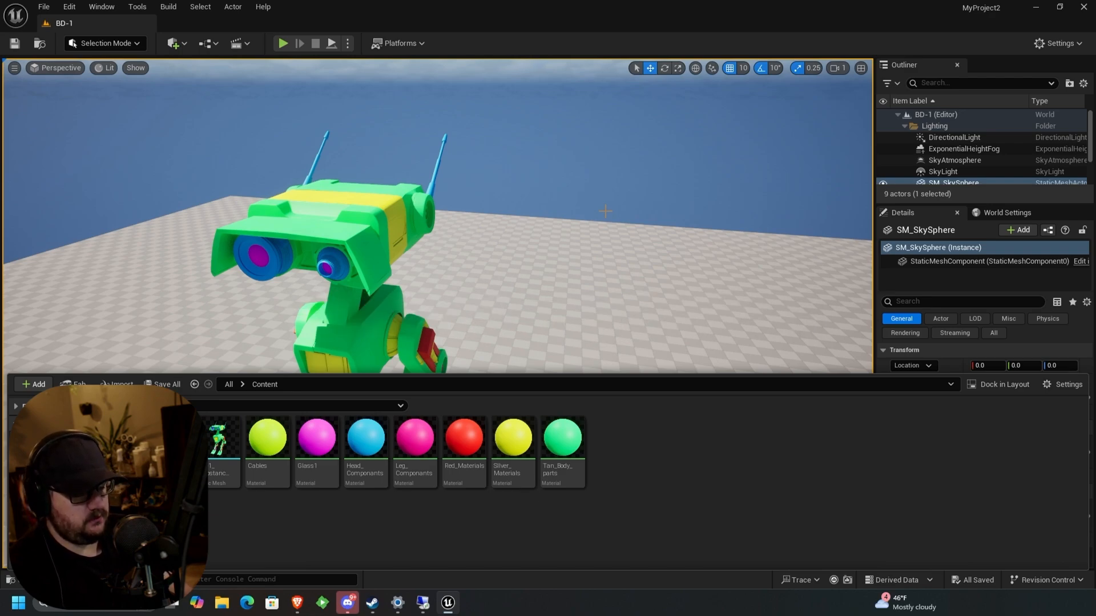
pyautogui.moveTo(617, 144)
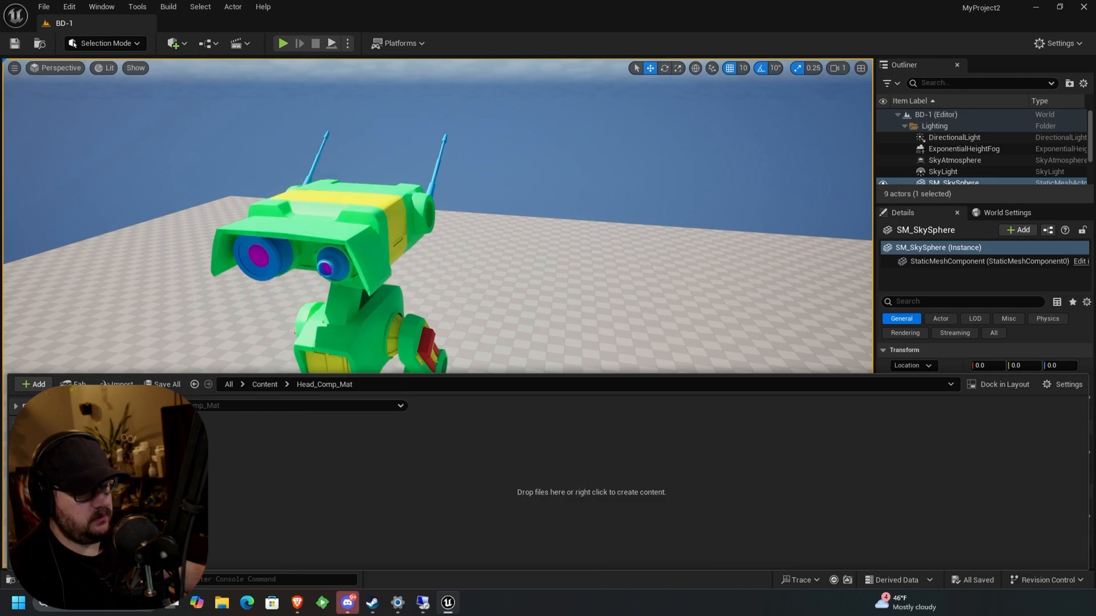
# Import the Head_Componants PNG textures into Head_Comp_Mat, overwriting the existing base colour texture
pyautogui.click(116, 383)
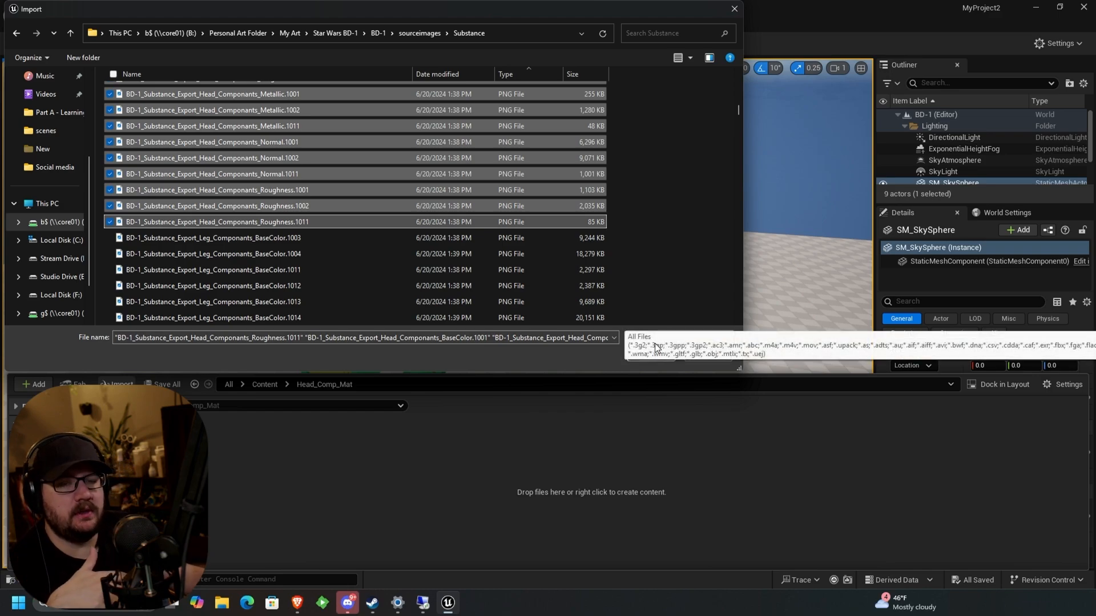
pyautogui.moveTo(664, 369)
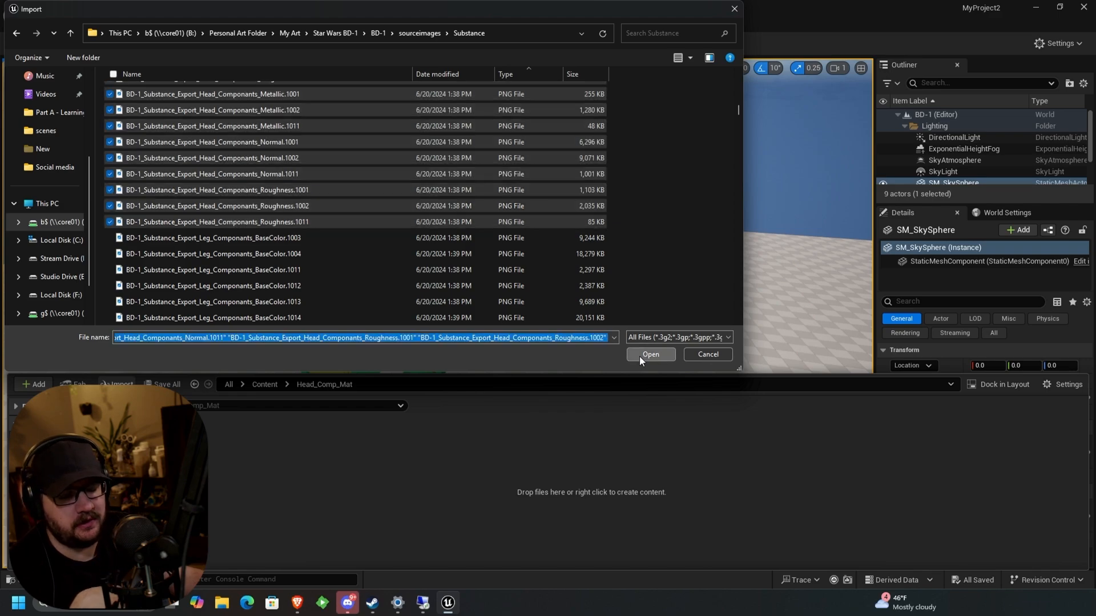
pyautogui.click(649, 354)
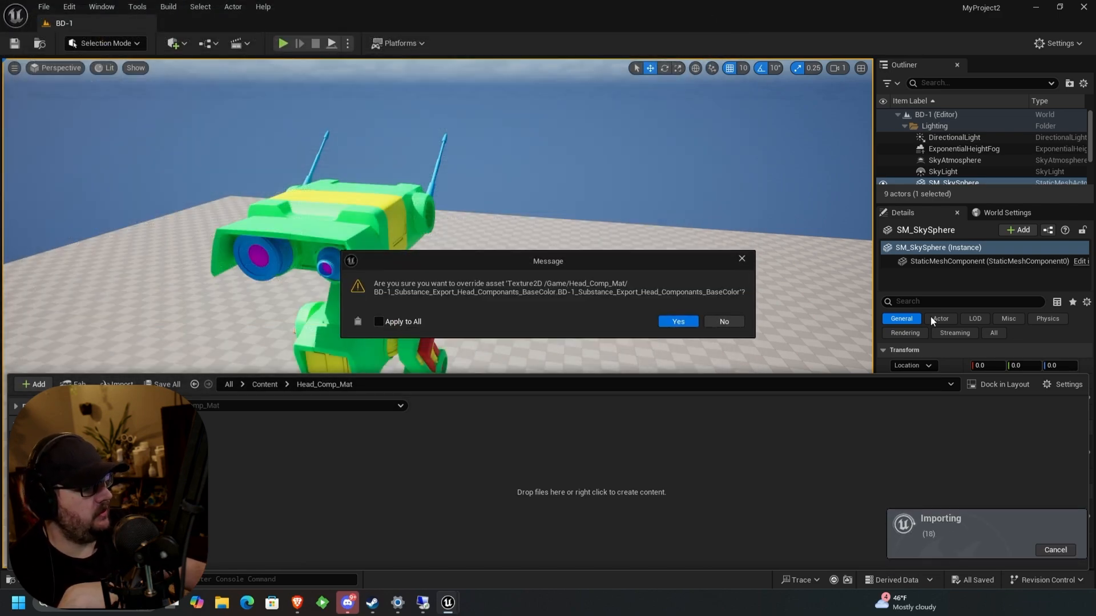
pyautogui.click(676, 321)
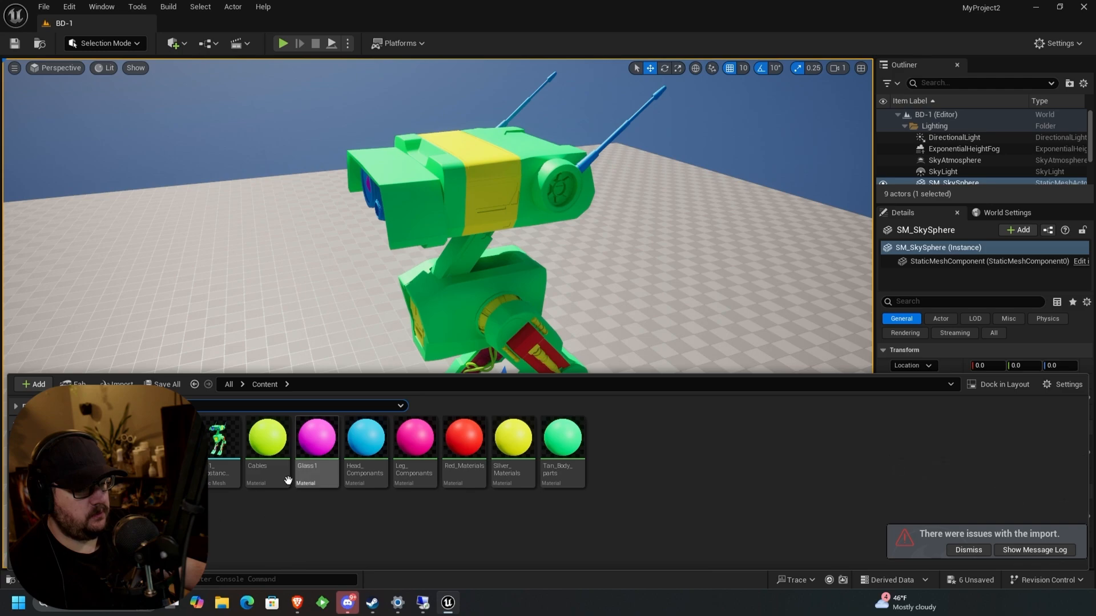
# Open the Head_Componants material for editing and browse the imported head textures in Head_Comp_Mat
pyautogui.click(364, 437)
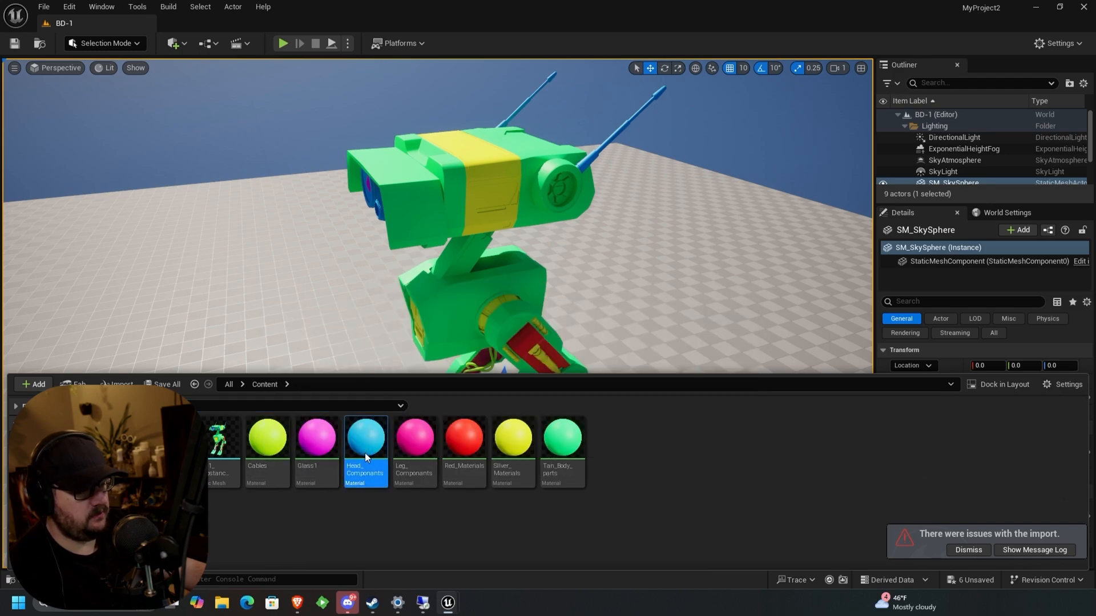
pyautogui.doubleClick(364, 436)
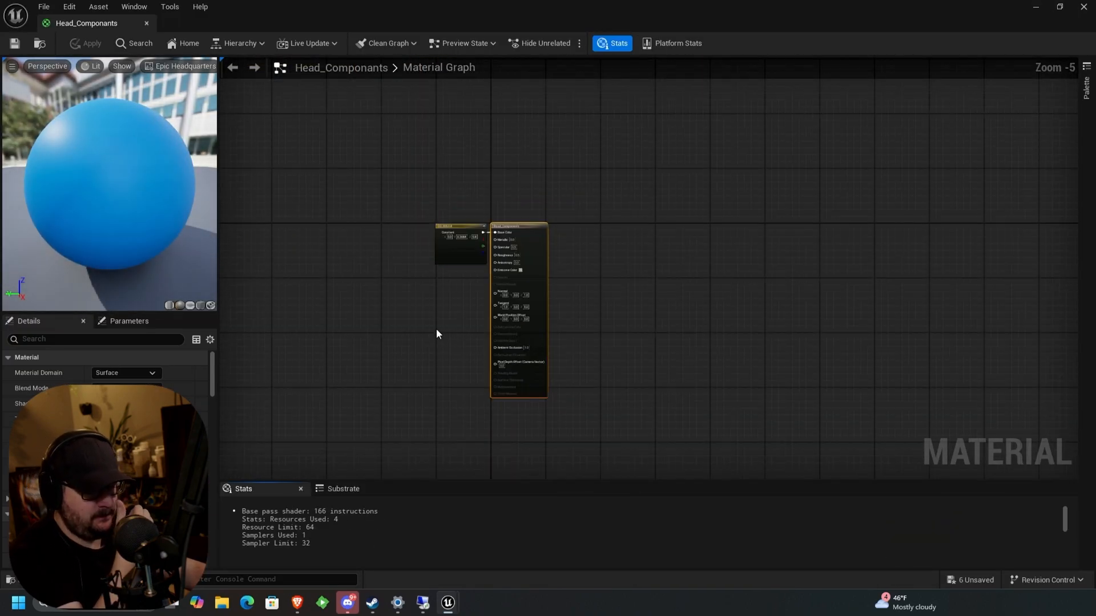
pyautogui.scroll(3)
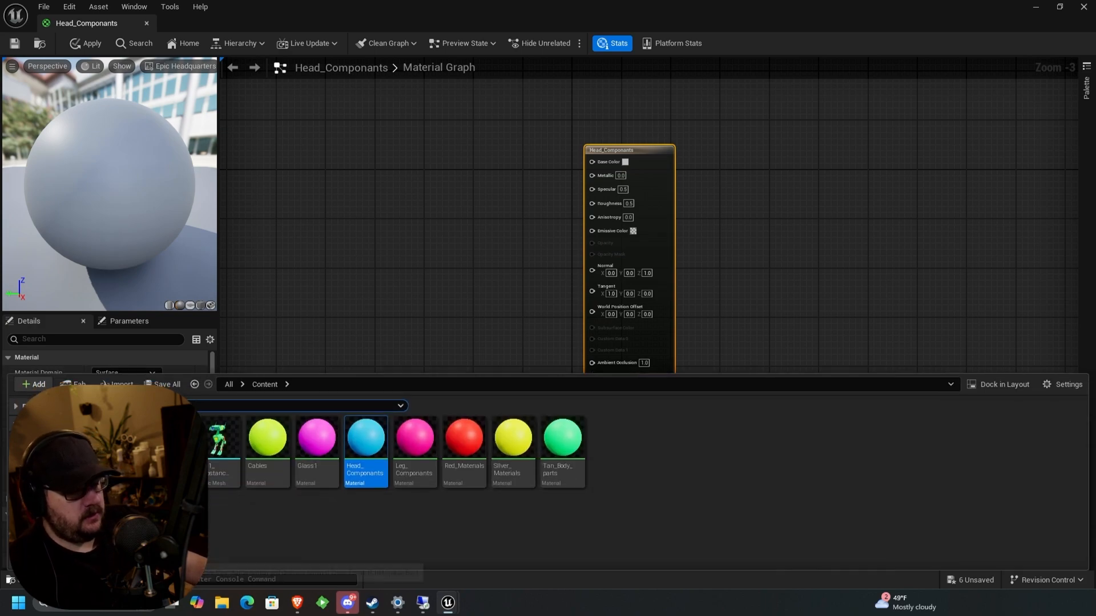
pyautogui.doubleClick(364, 437)
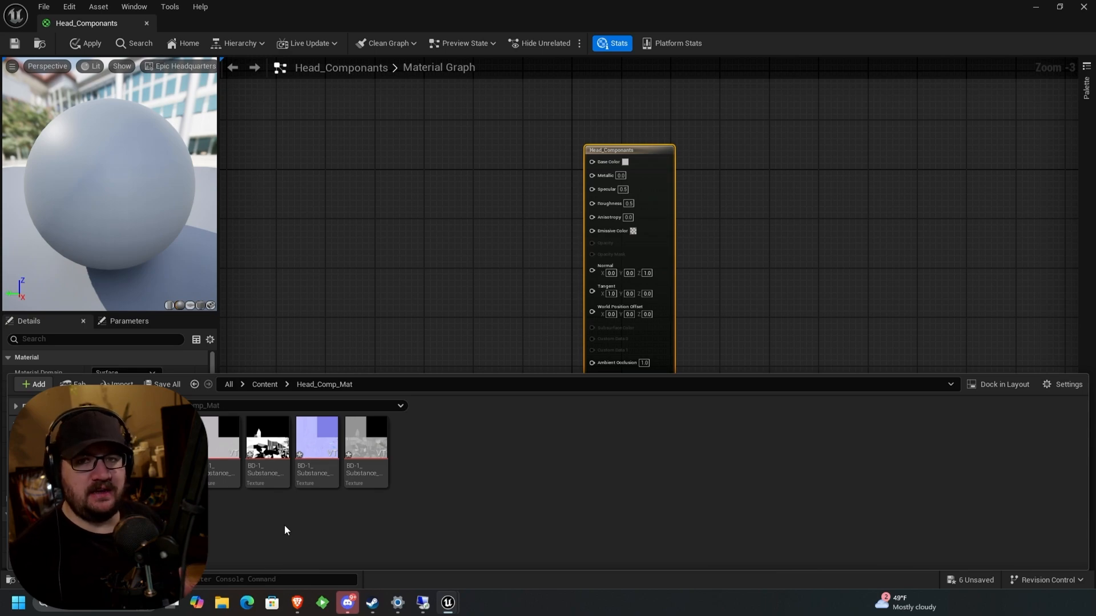
# Bulk-edit the selected head textures via Asset Actions and enable Virtual Texture on both
pyautogui.click(267, 444)
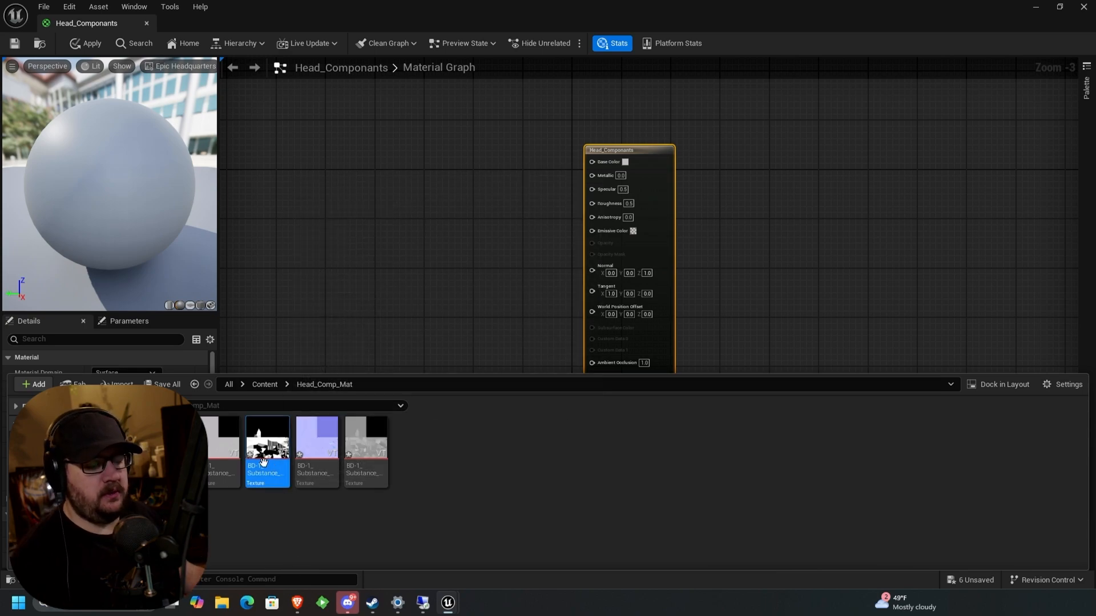
pyautogui.moveTo(380, 511)
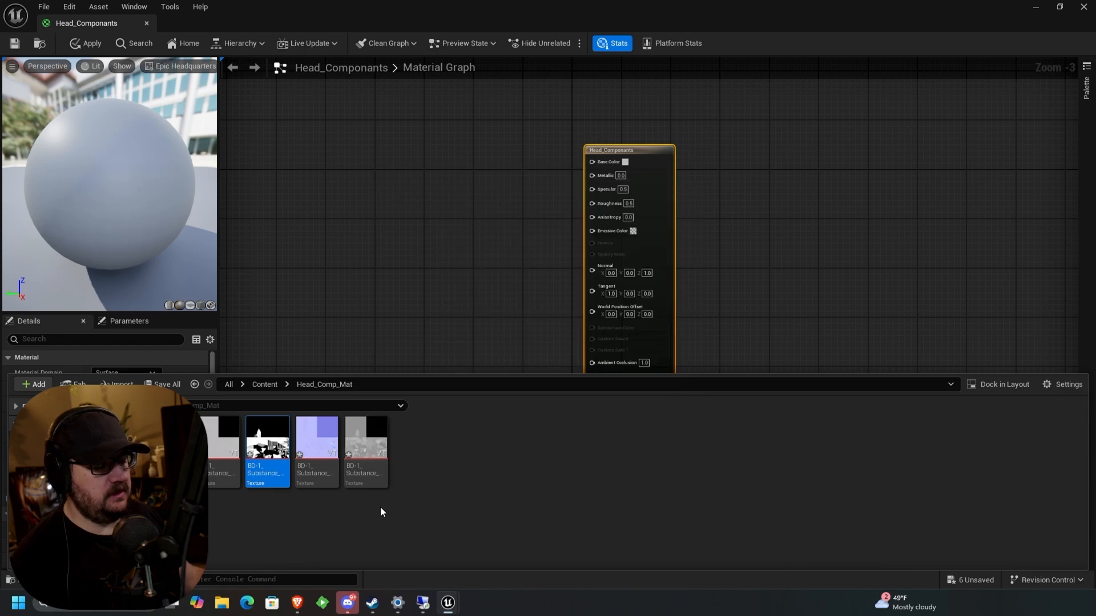
pyautogui.moveTo(365, 451)
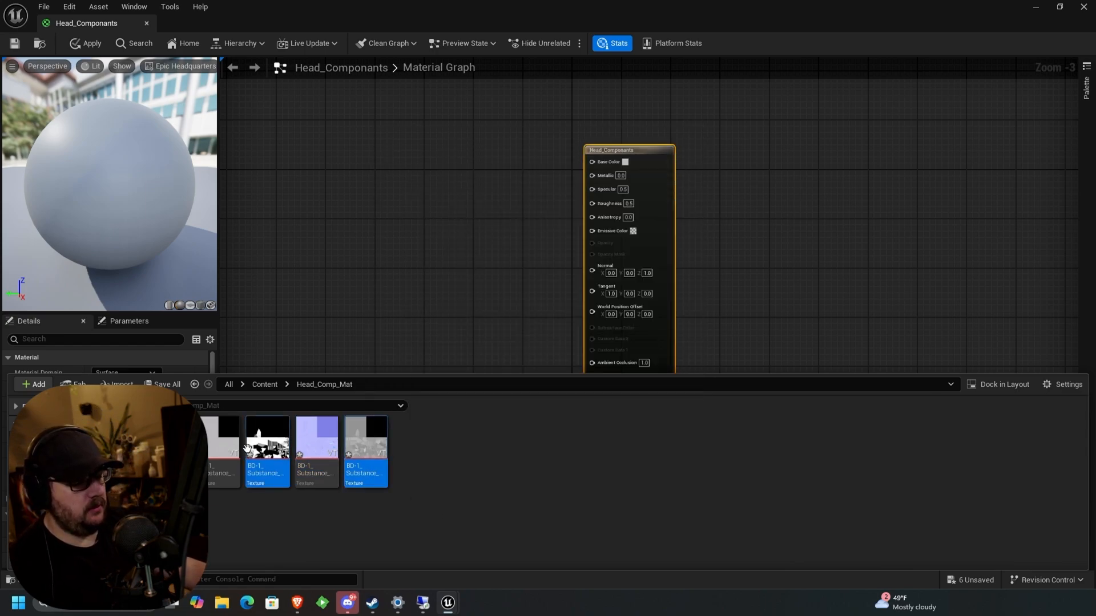
pyautogui.rightClick(265, 447)
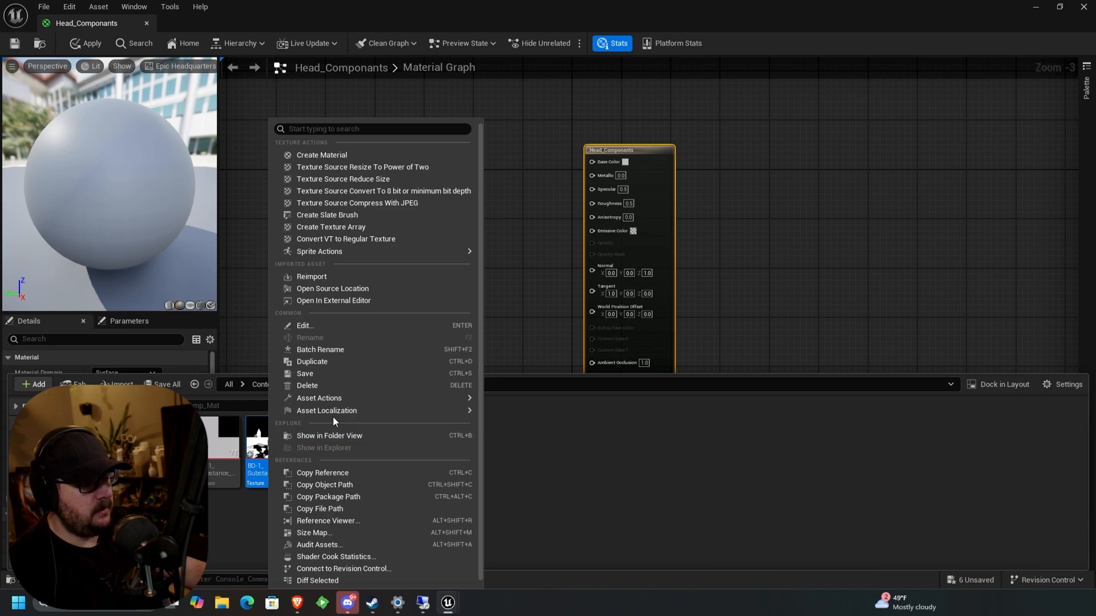
pyautogui.click(320, 397)
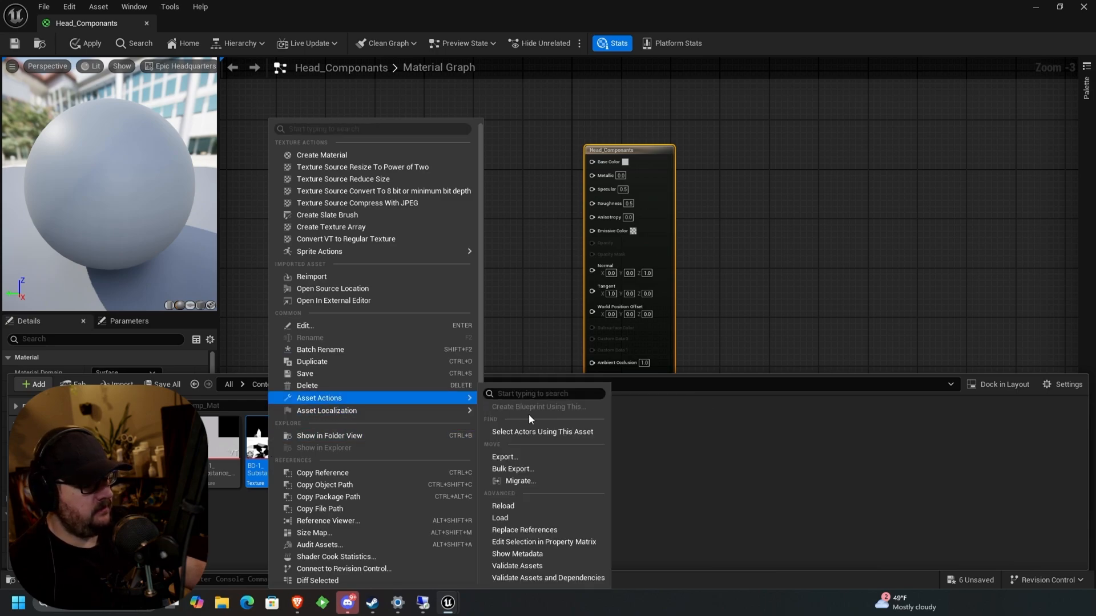
pyautogui.moveTo(544, 542)
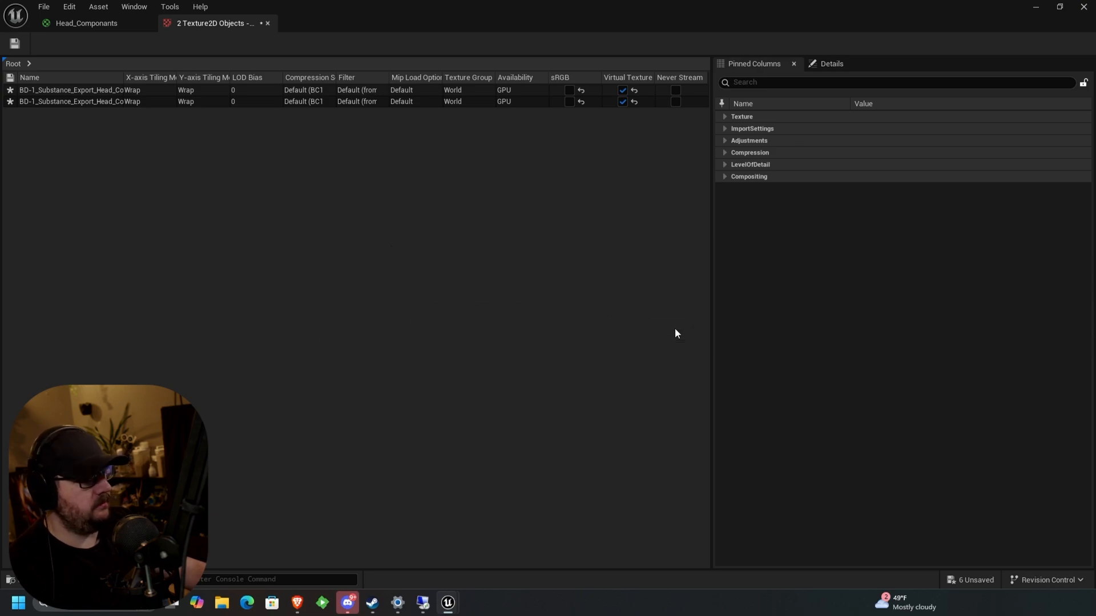
pyautogui.click(86, 22)
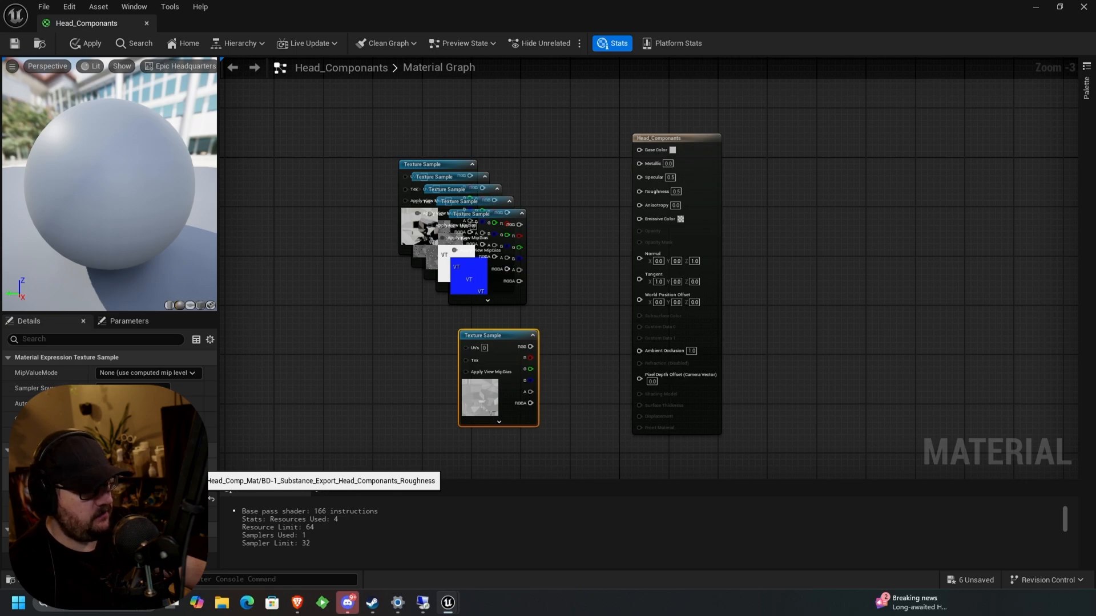
pyautogui.moveTo(530, 347)
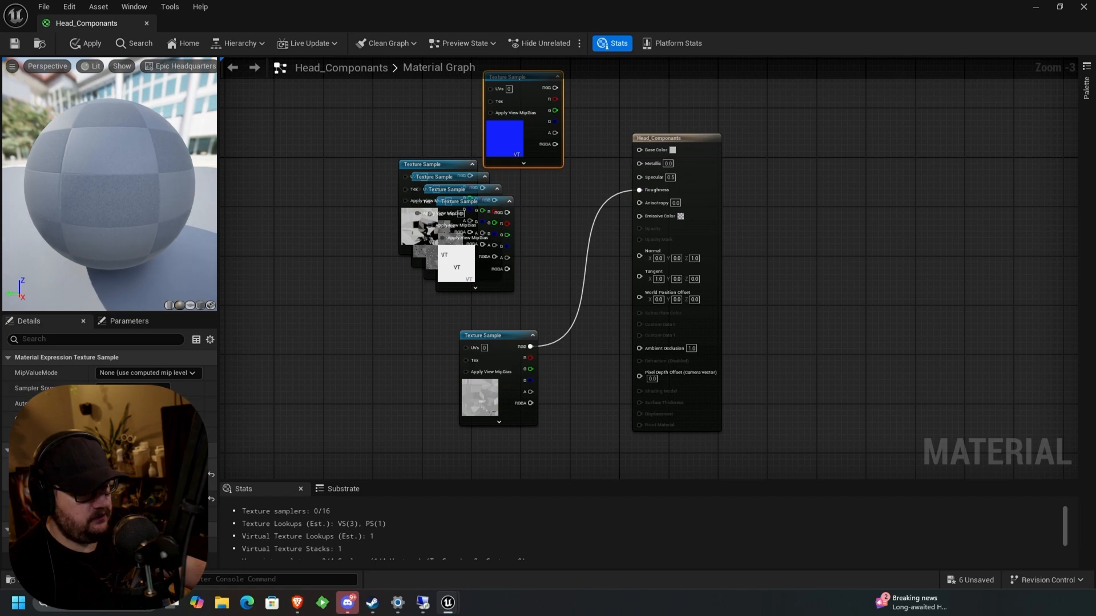
pyautogui.moveTo(551, 92)
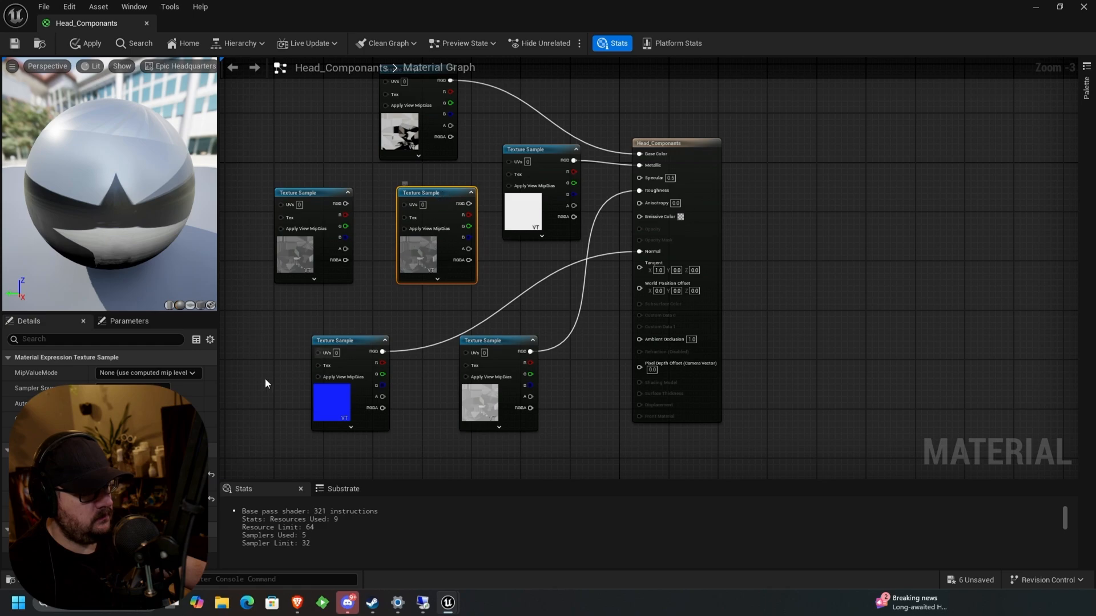
pyautogui.moveTo(473, 206)
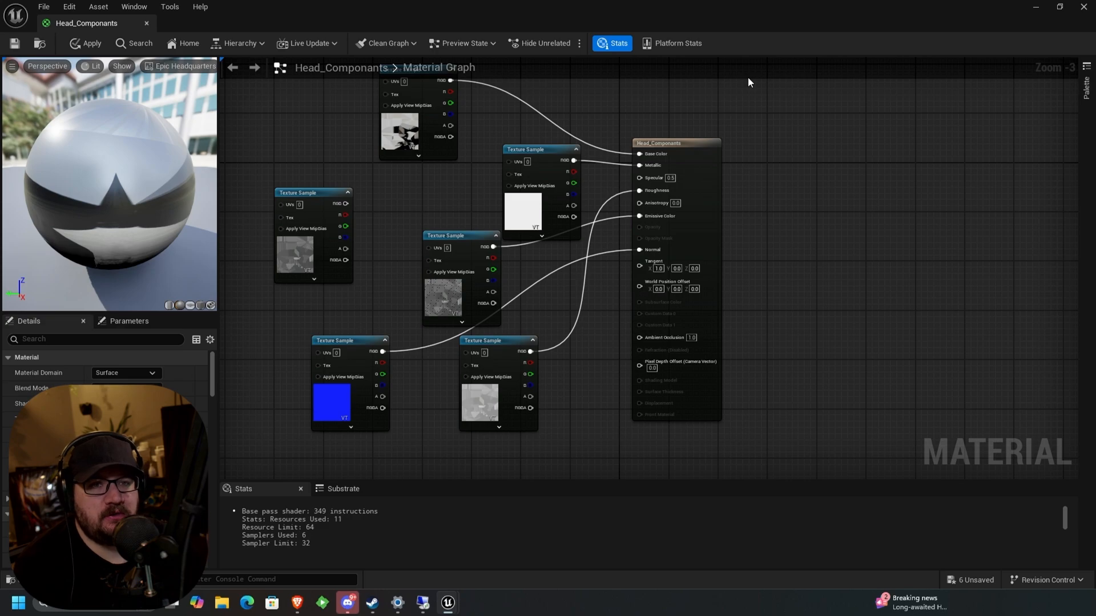
pyautogui.moveTo(535, 194)
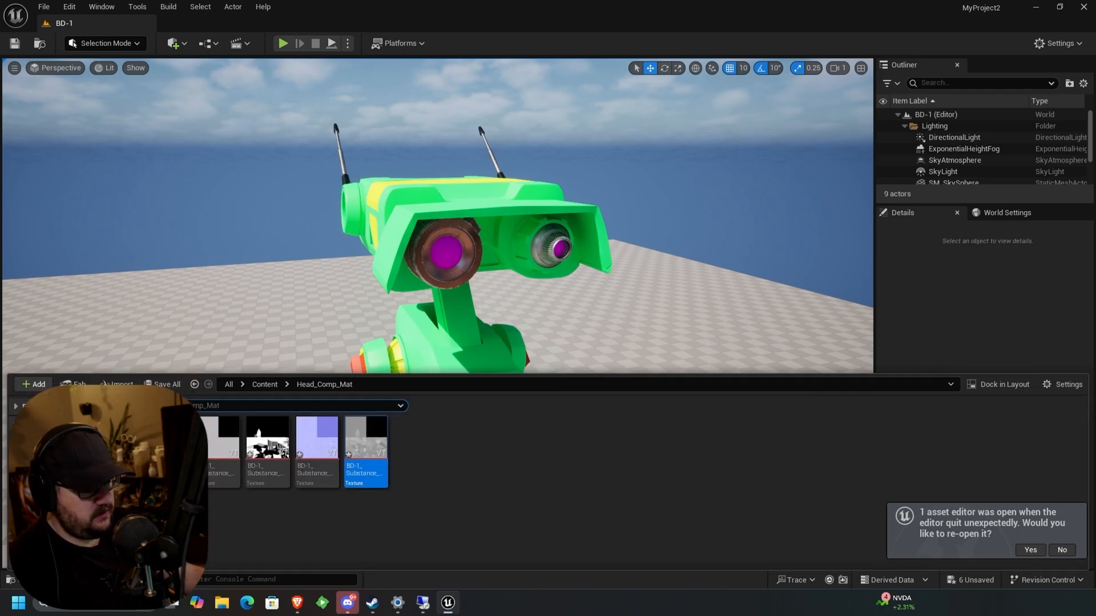
# Navigate into the Tan_Body_mat folder and start importing the Tan_Body_parts PNGs
pyautogui.click(265, 383)
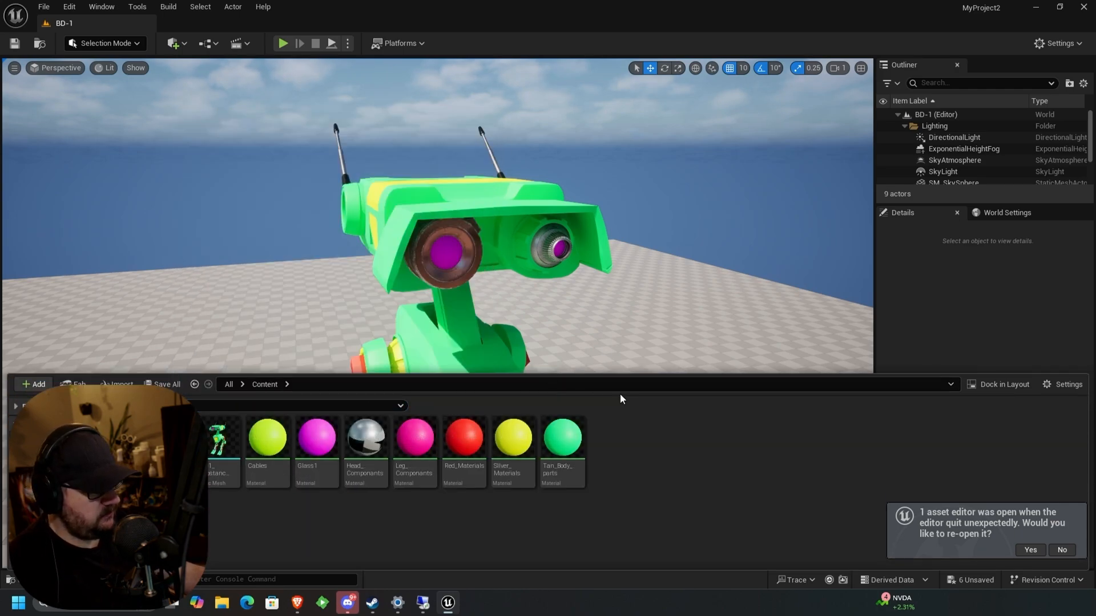
pyautogui.click(35, 383)
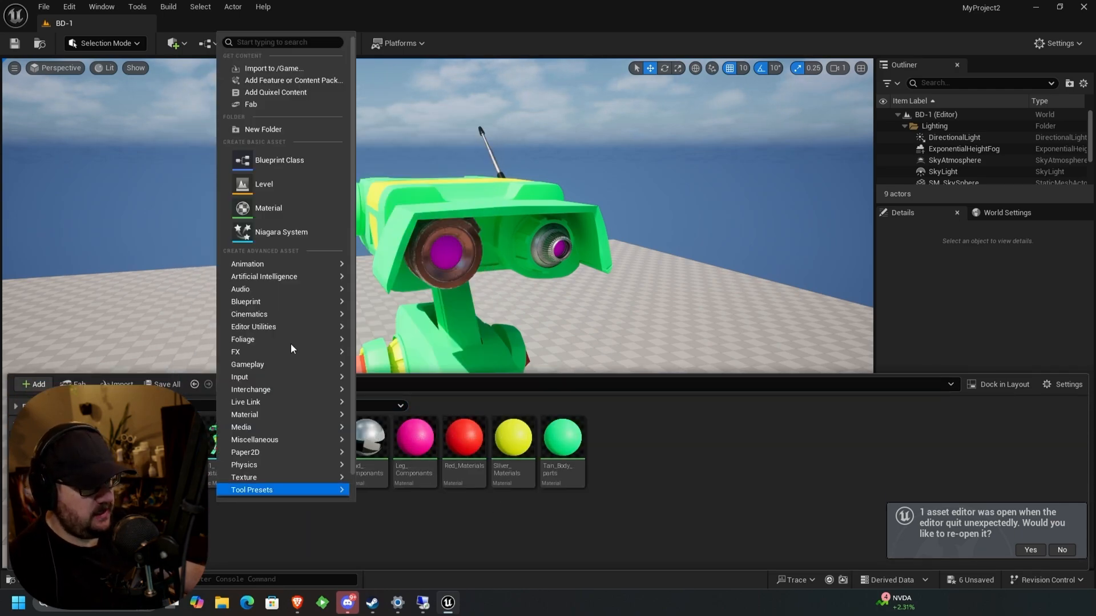
pyautogui.moveTo(262, 130)
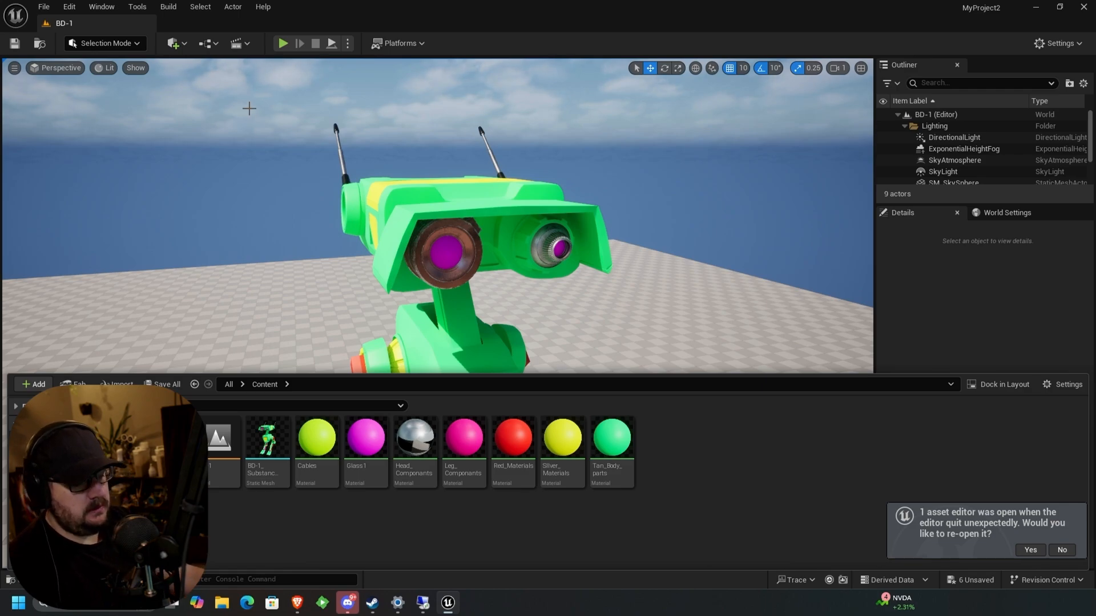
pyautogui.click(115, 383)
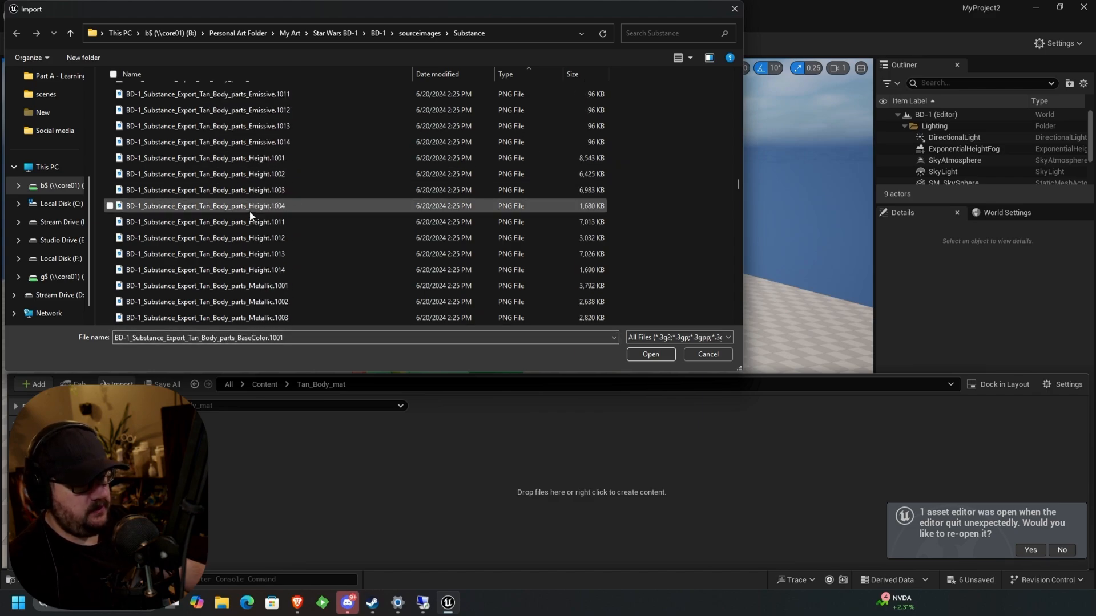
pyautogui.scroll(-3)
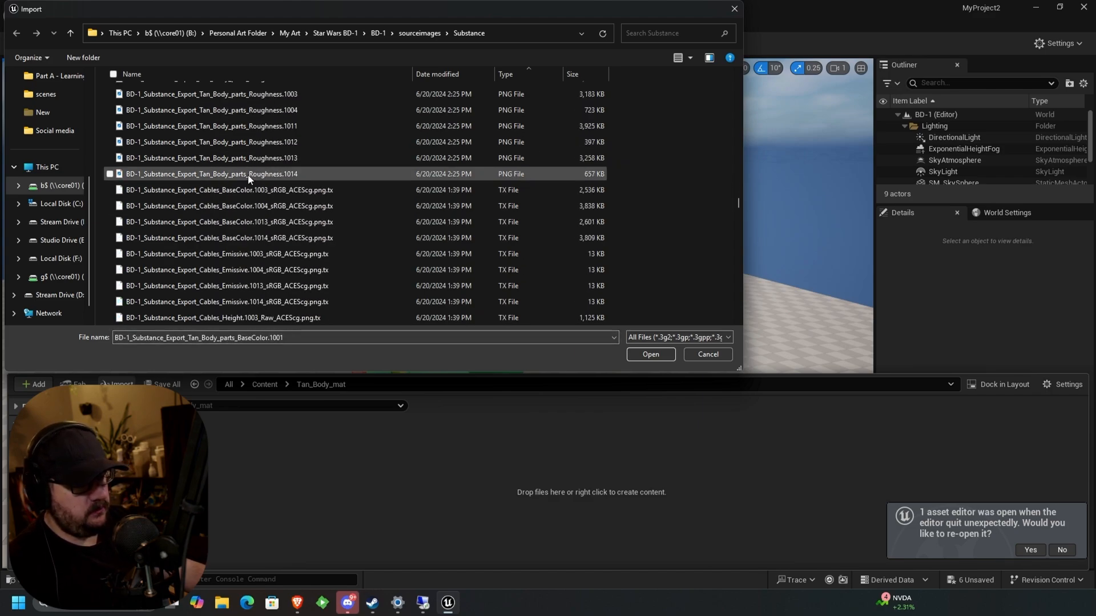
# Import the chosen texture files, confirming Yes to override the existing assets
pyautogui.click(649, 354)
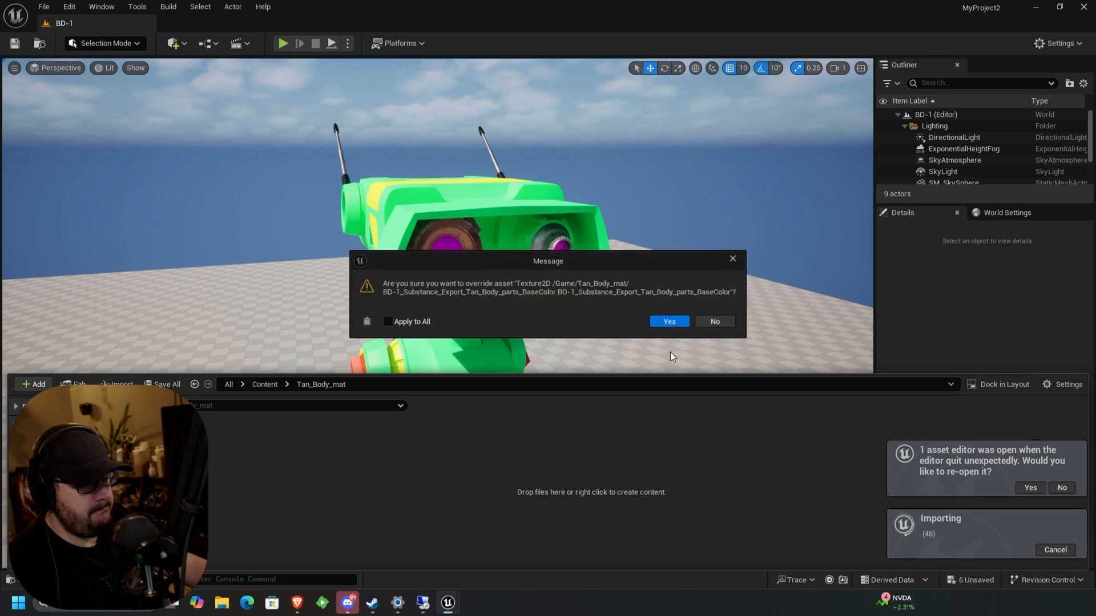
pyautogui.click(668, 321)
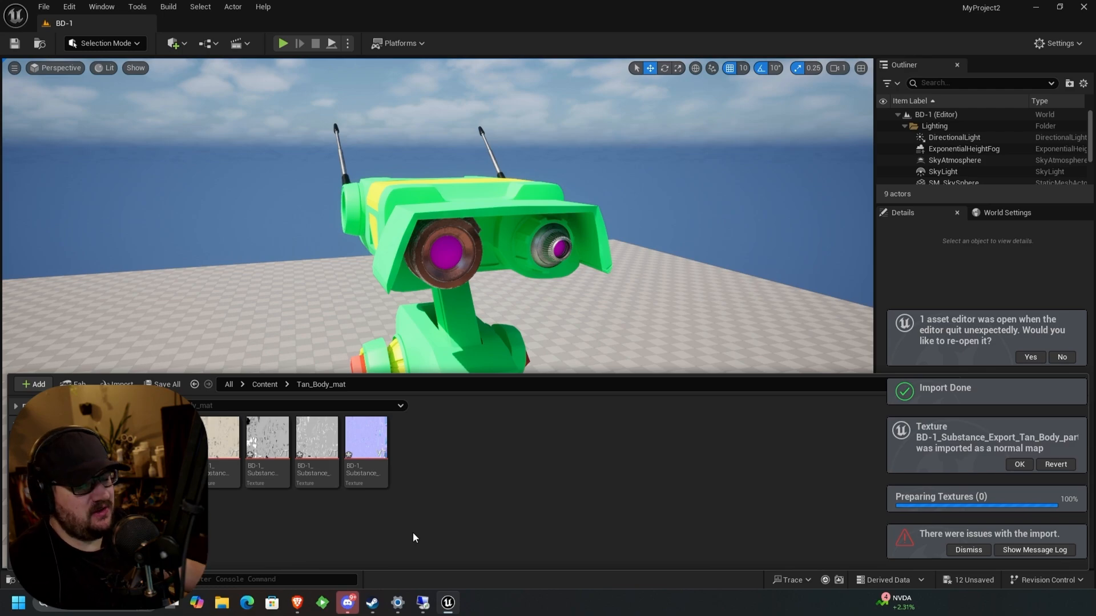
pyautogui.click(43, 6)
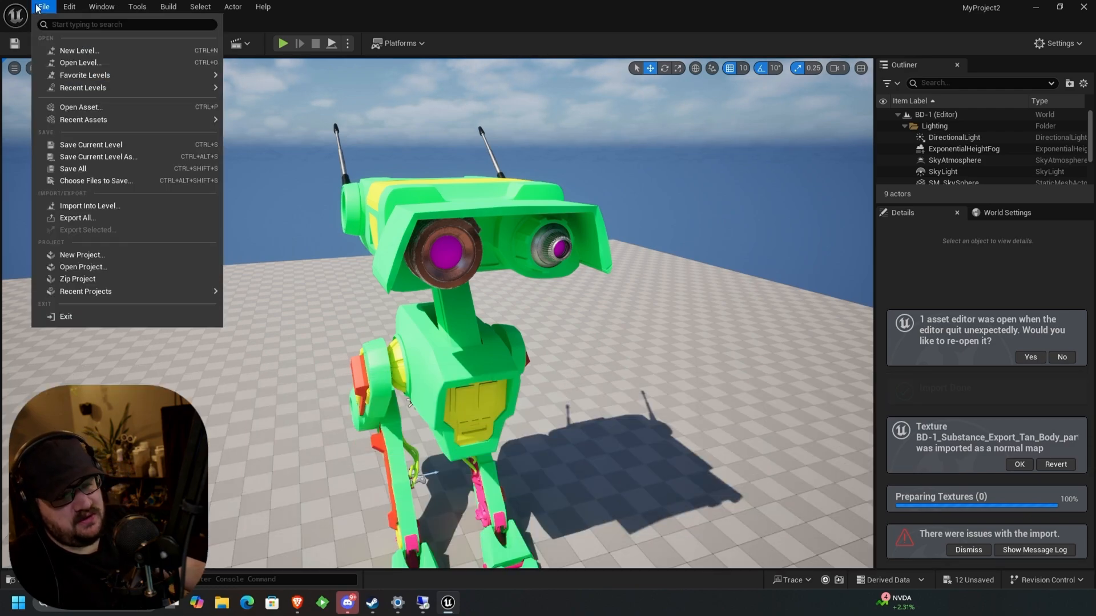
pyautogui.moveTo(91, 145)
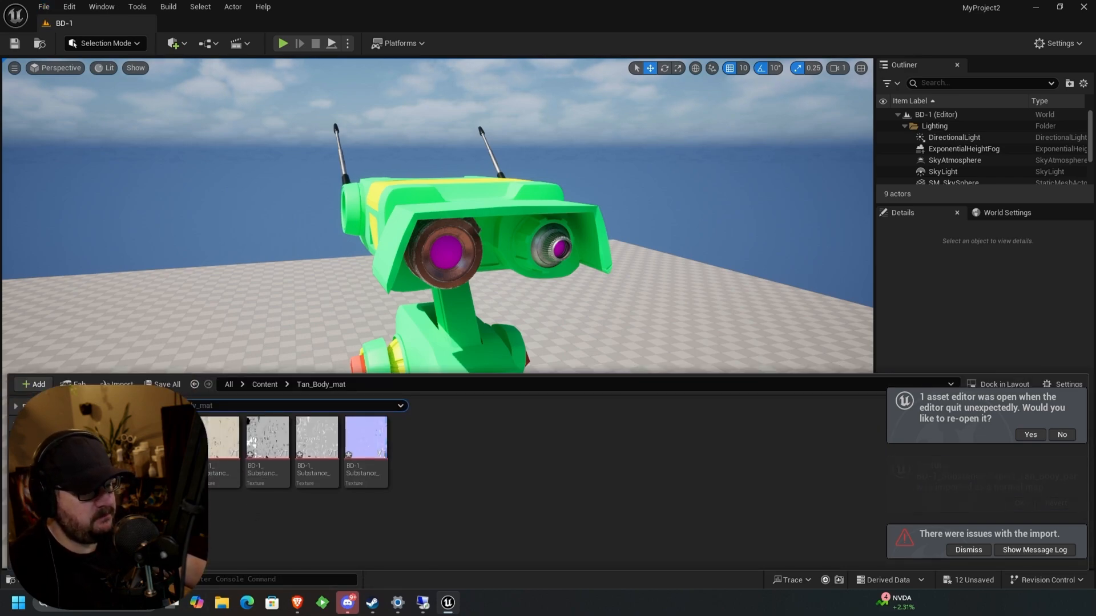
pyautogui.moveTo(315, 440)
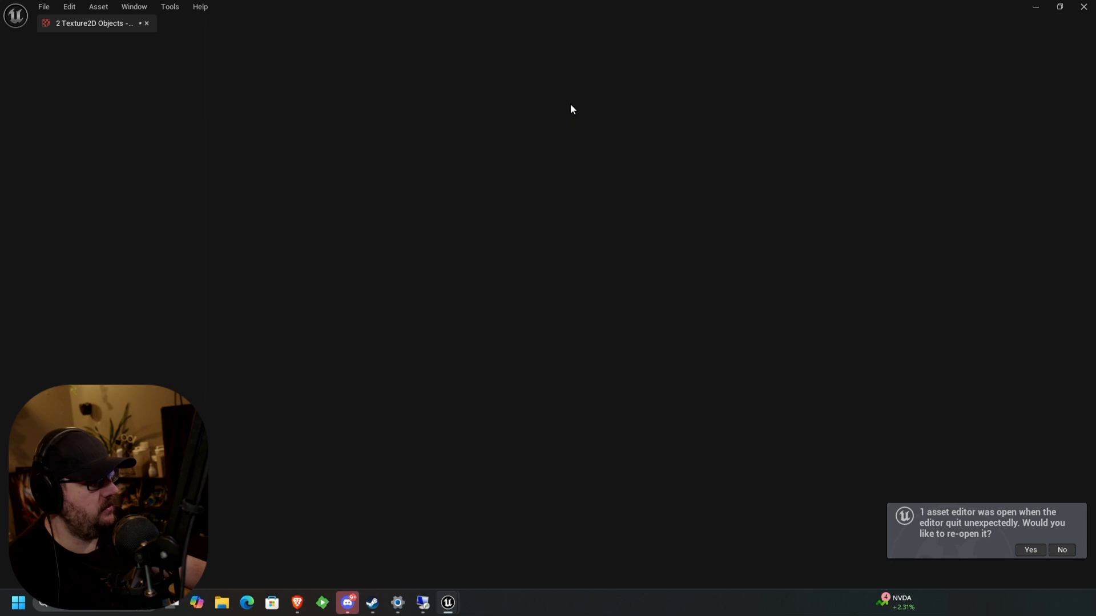
pyautogui.moveTo(1084, 19)
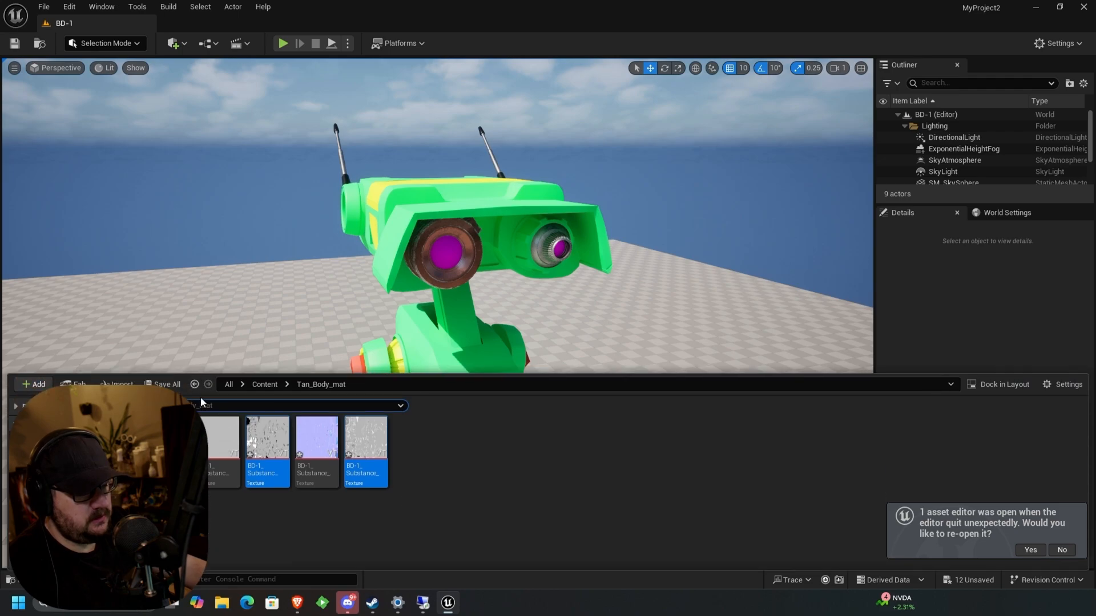
pyautogui.click(1028, 550)
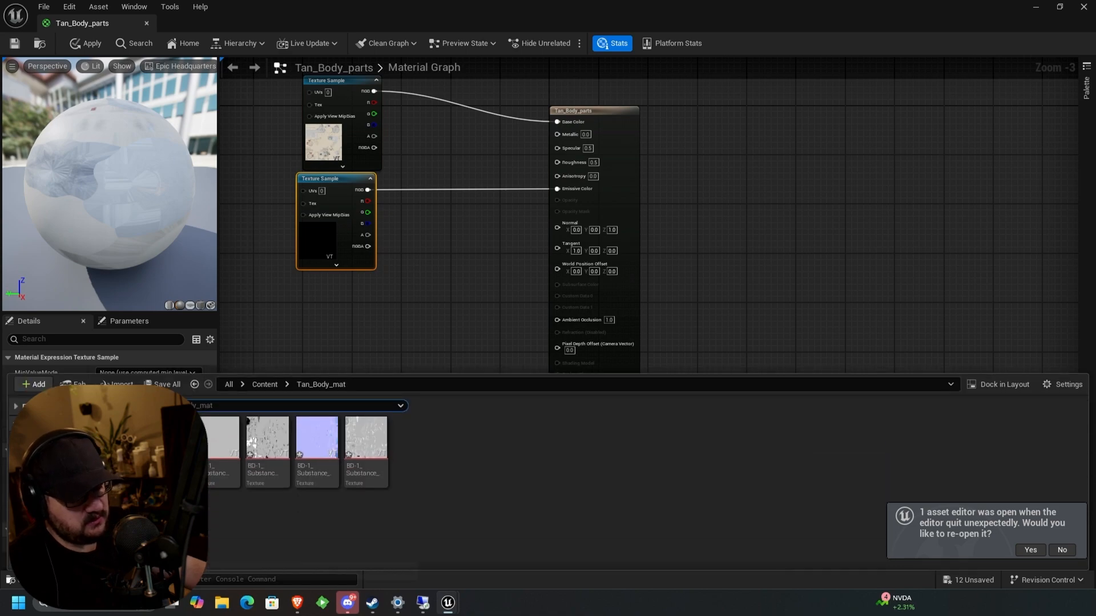
# Assign a tan body texture to a Texture Sample feeding the Tan_Body_parts material
pyautogui.click(220, 447)
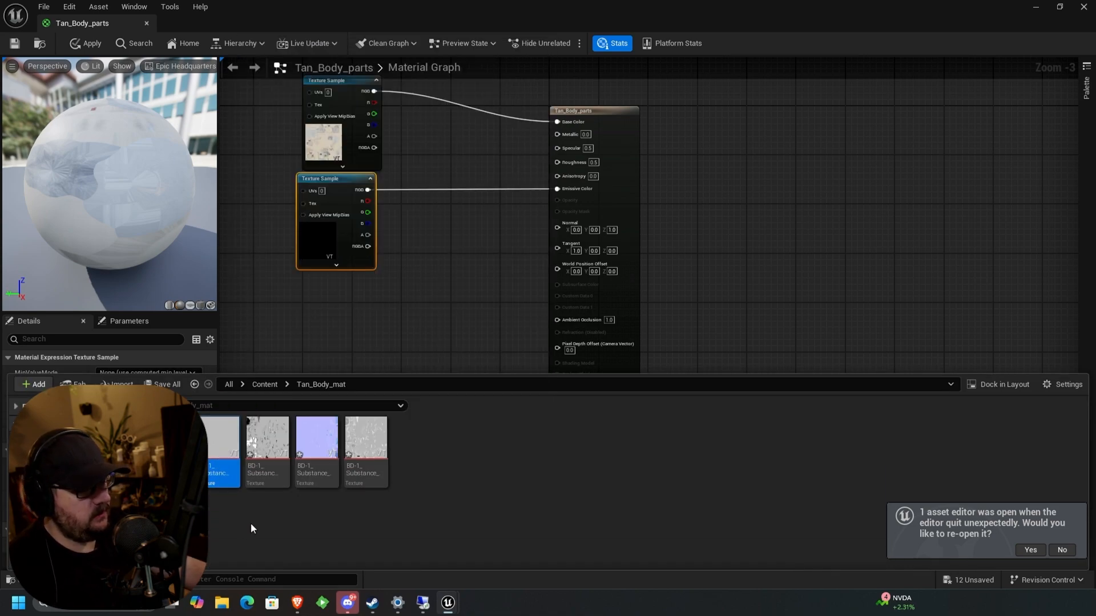
pyautogui.click(265, 436)
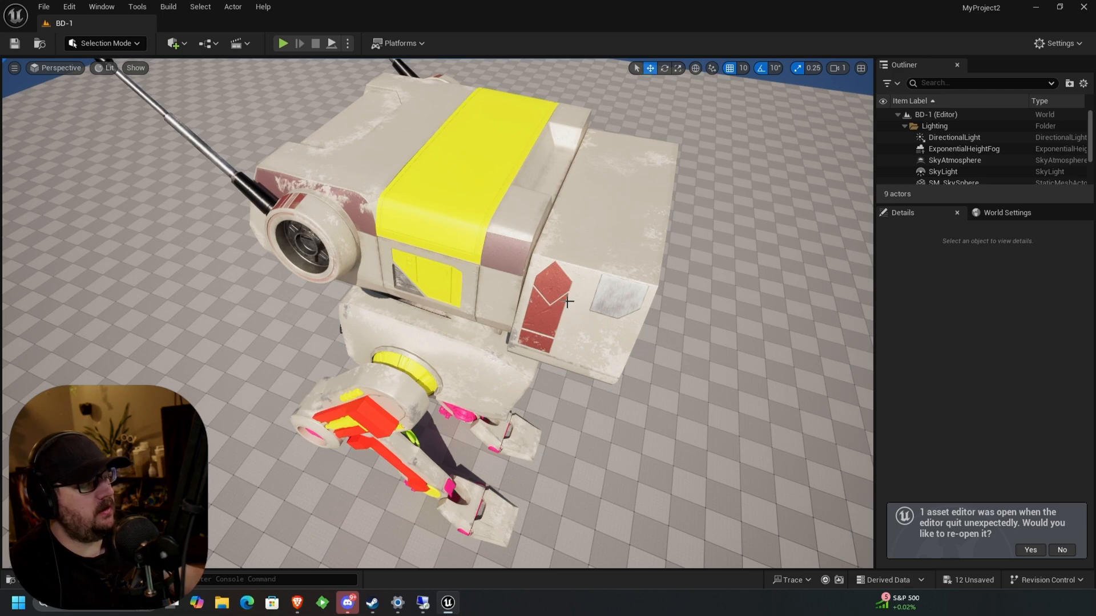
pyautogui.moveTo(463, 242)
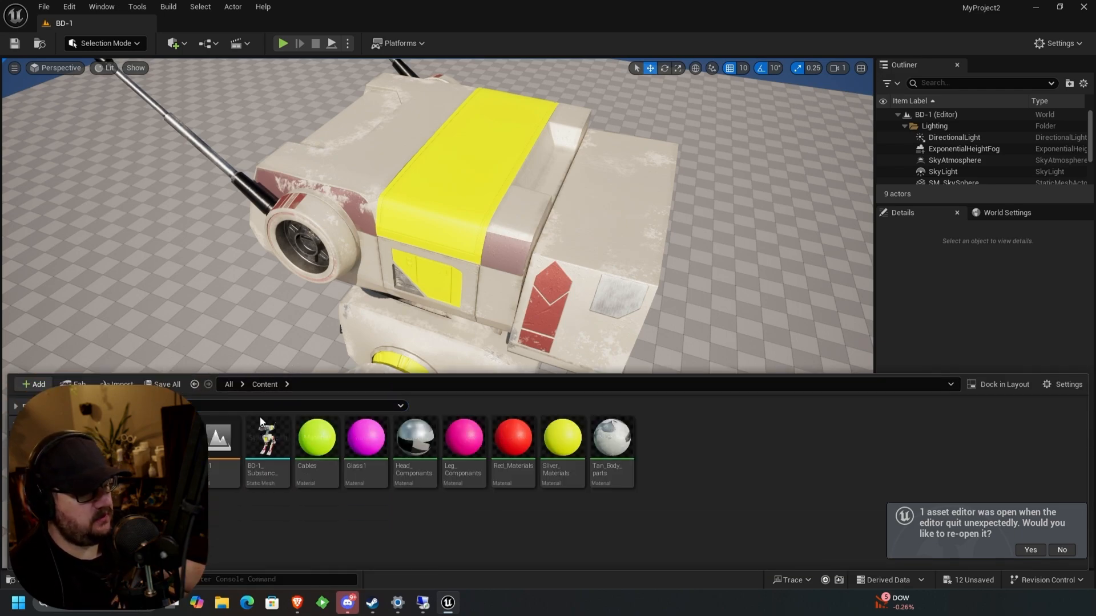
# Open the BD-1 static mesh to inspect its material slots
pyautogui.doubleClick(265, 436)
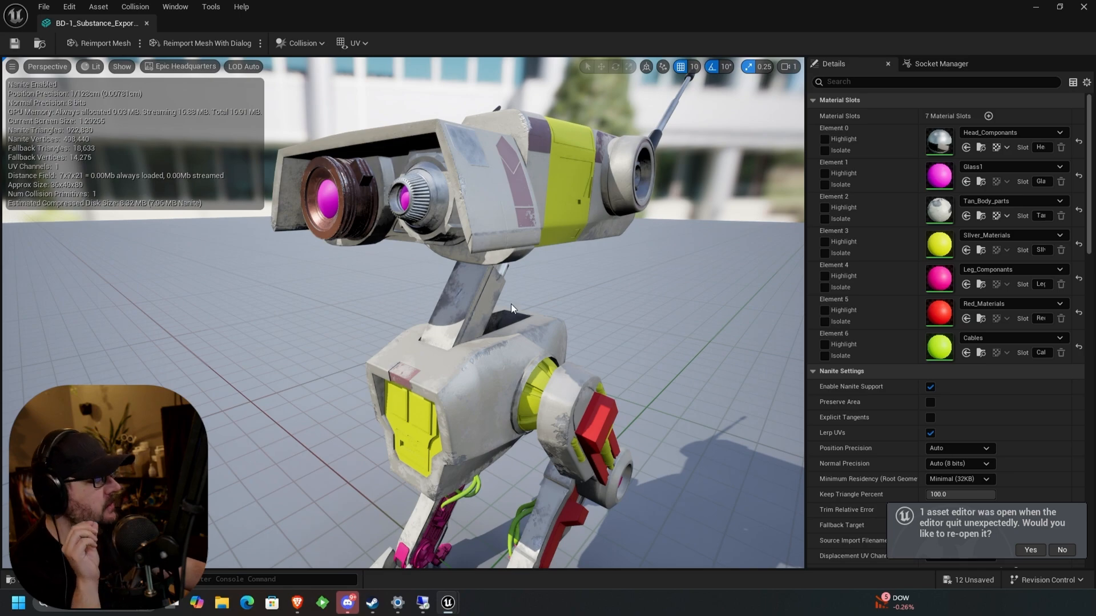
# Scroll the Details panel through the seven material slots from Head_Componants to Cables
pyautogui.scroll(-3)
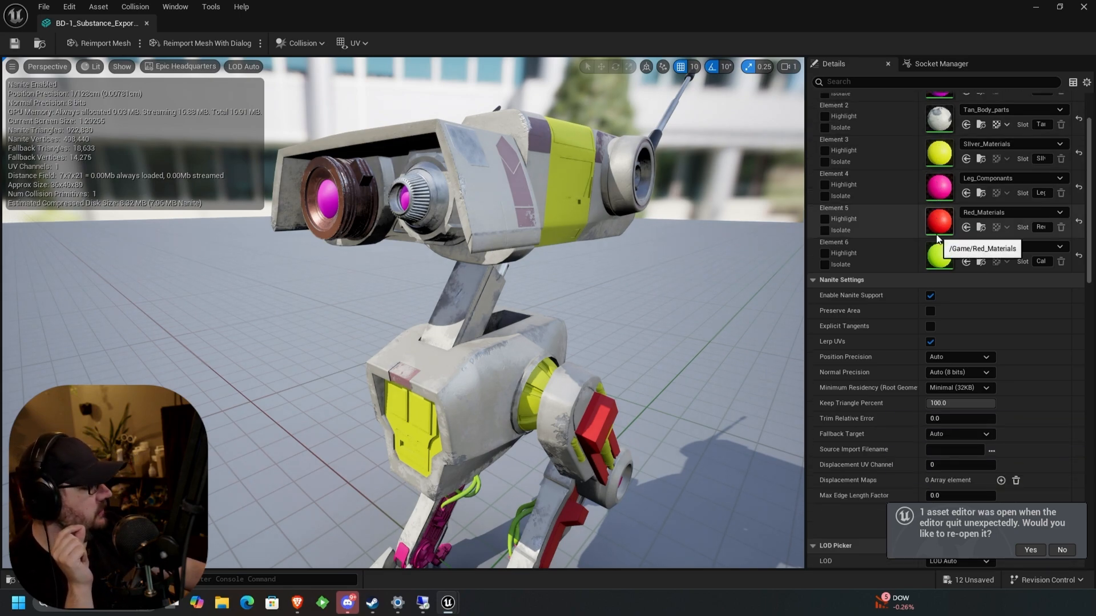
pyautogui.scroll(-3)
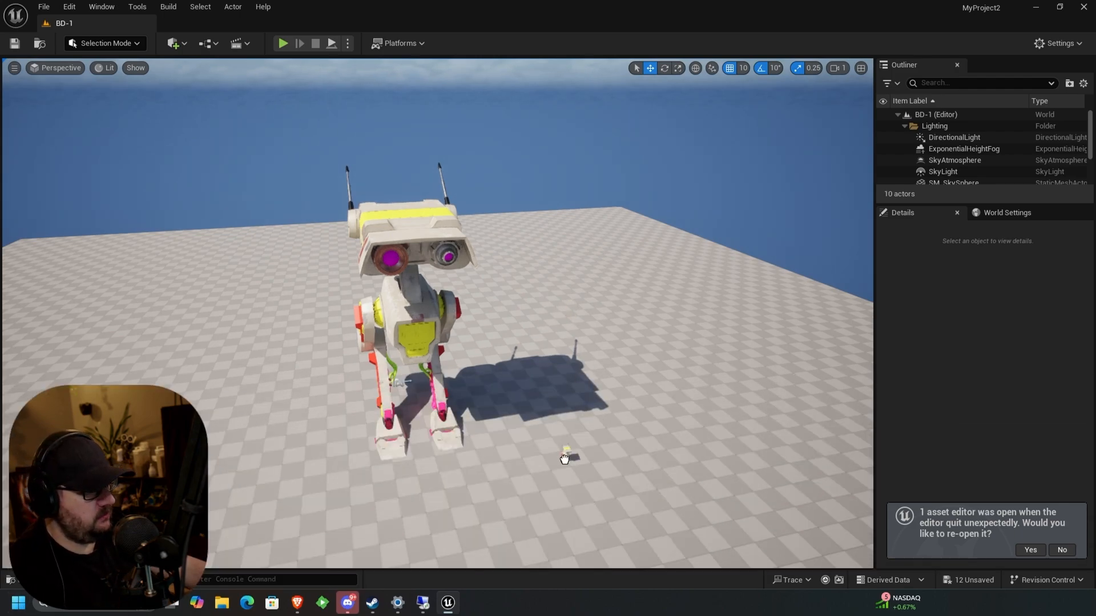
# Select the newly placed second BD-1 mesh at 690, 650, 0 to view its Details
pyautogui.click(566, 454)
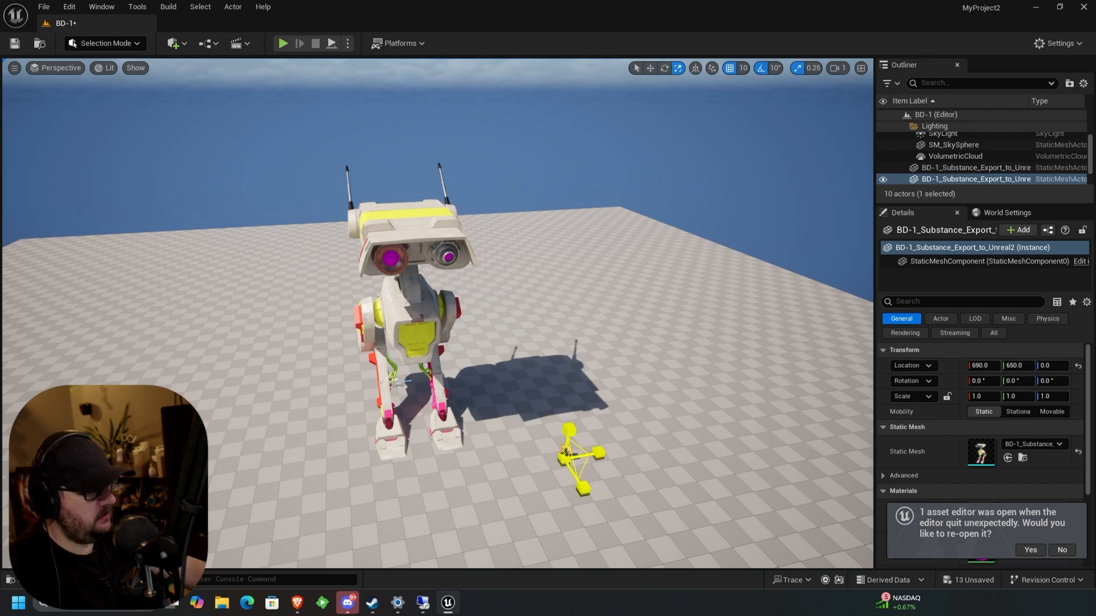